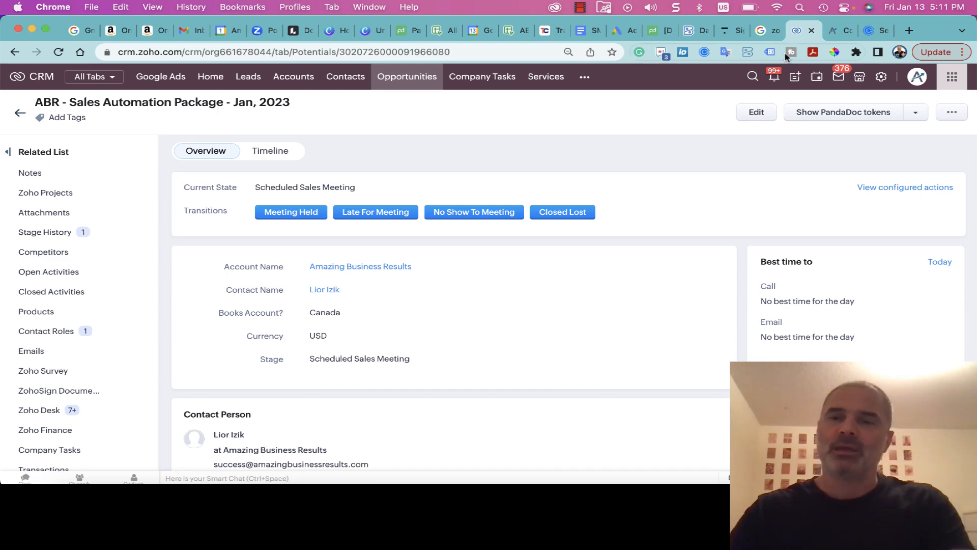
Switch to the amazingbusinessresults.com Contact page and scroll to the Book Now cards
{"action": "left_click", "coordinate": [832, 30]}
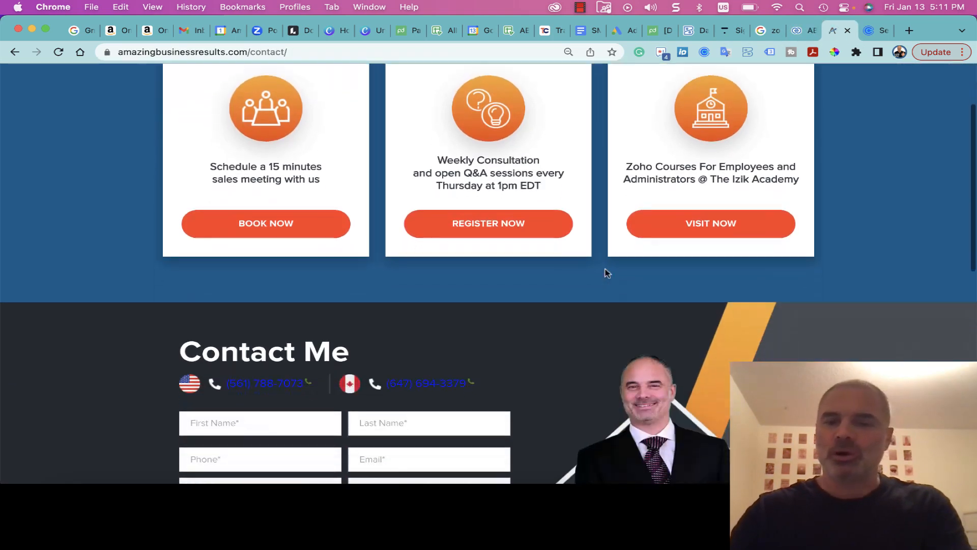
{"action": "scroll", "scroll_direction": "down", "scroll_amount": 3}
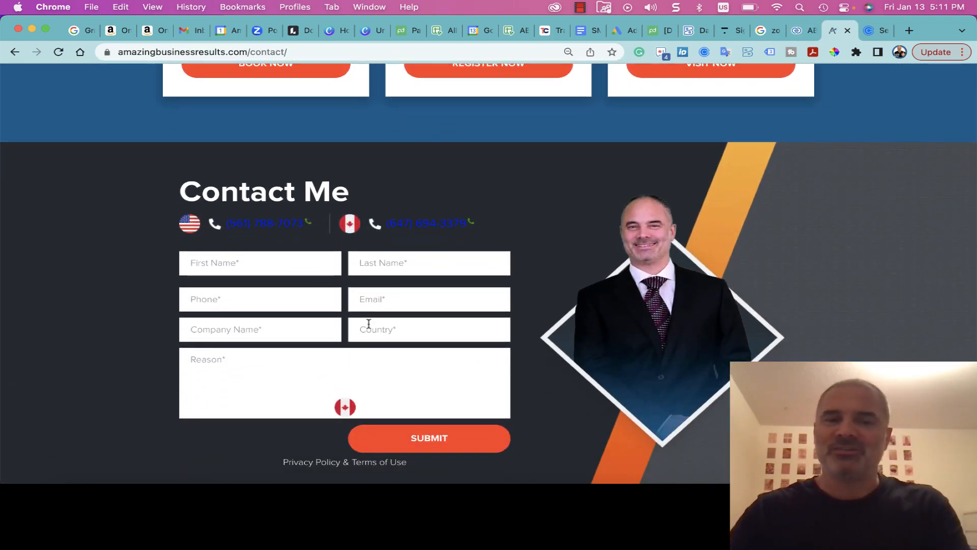
{"action": "scroll", "scroll_direction": "up", "scroll_amount": 3}
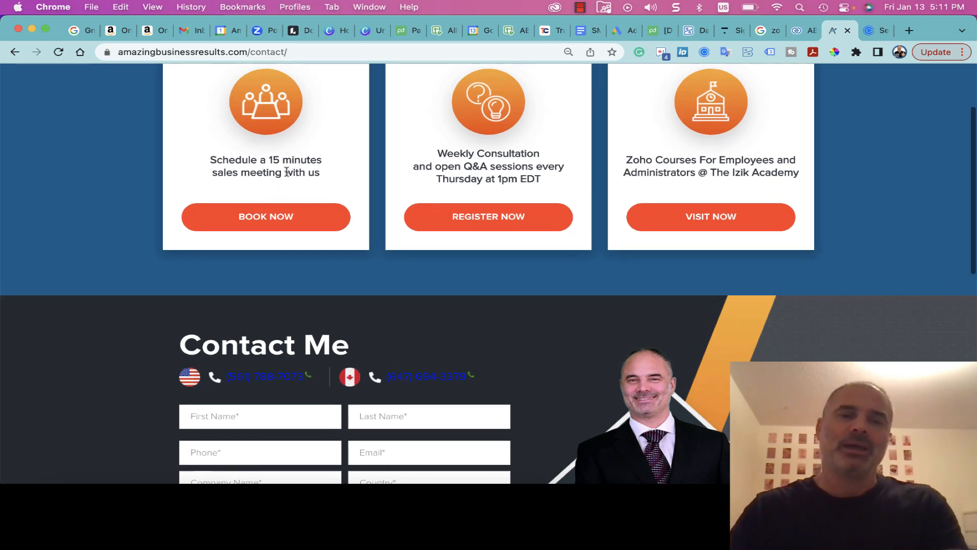
{"action": "scroll", "scroll_direction": "up", "scroll_amount": 3}
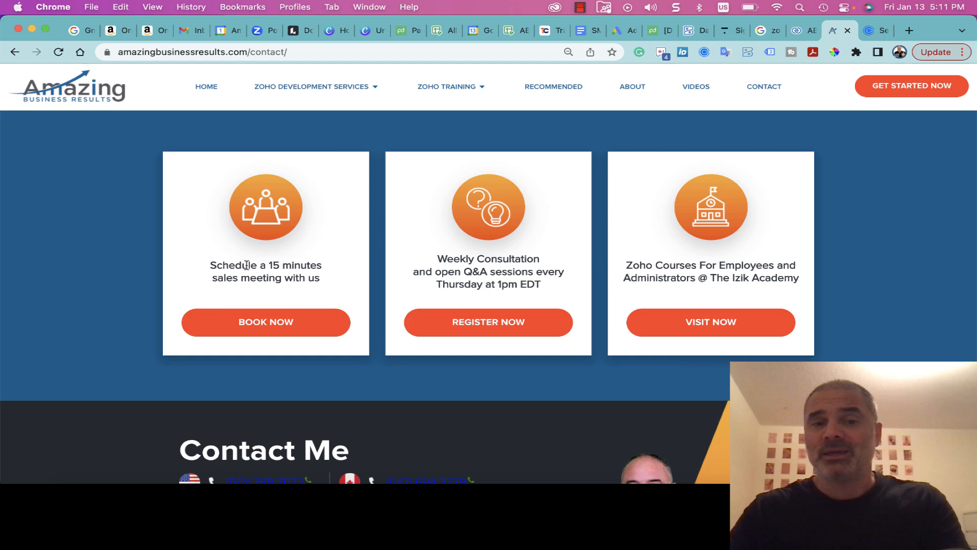
{"action": "mouse_move", "coordinate": [284, 307]}
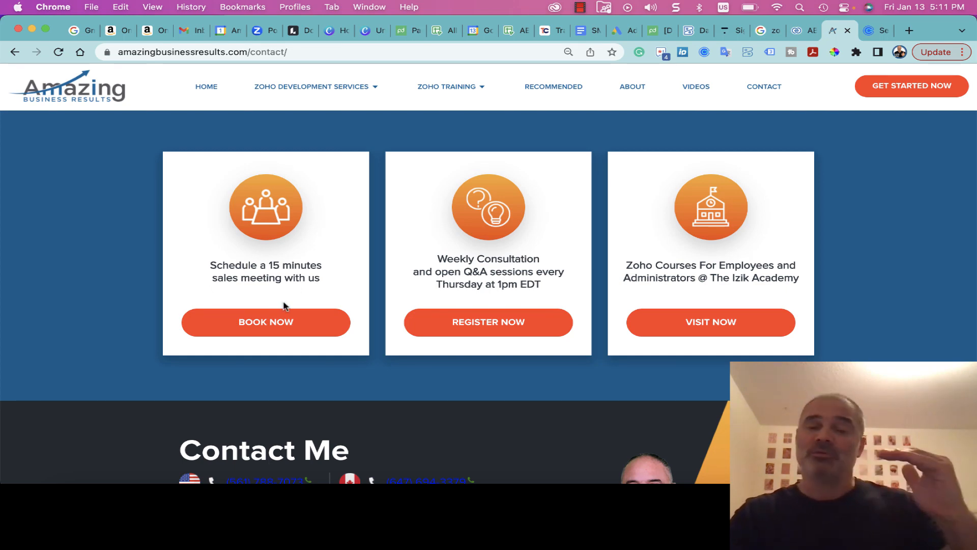
{"action": "scroll", "scroll_direction": "down", "scroll_amount": 3}
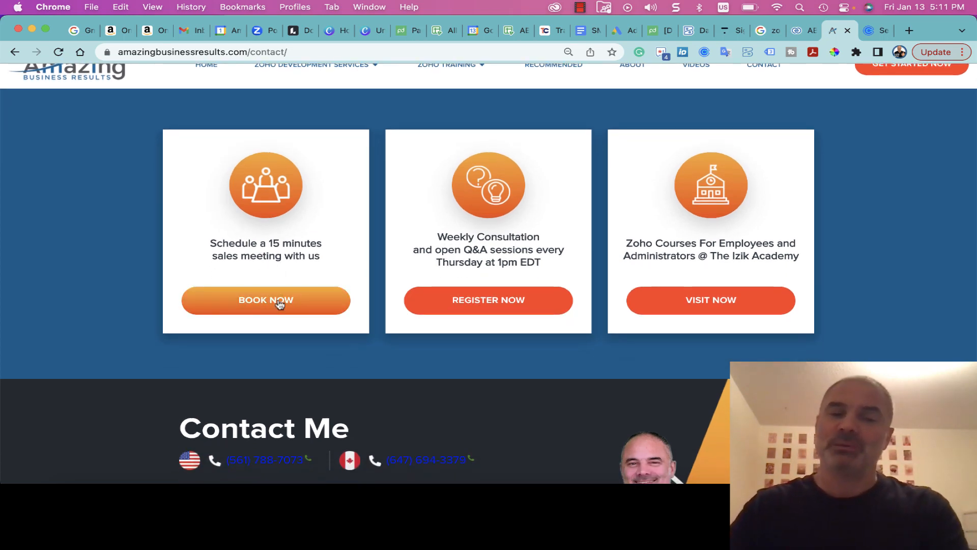
{"action": "scroll", "scroll_direction": "down", "scroll_amount": 3}
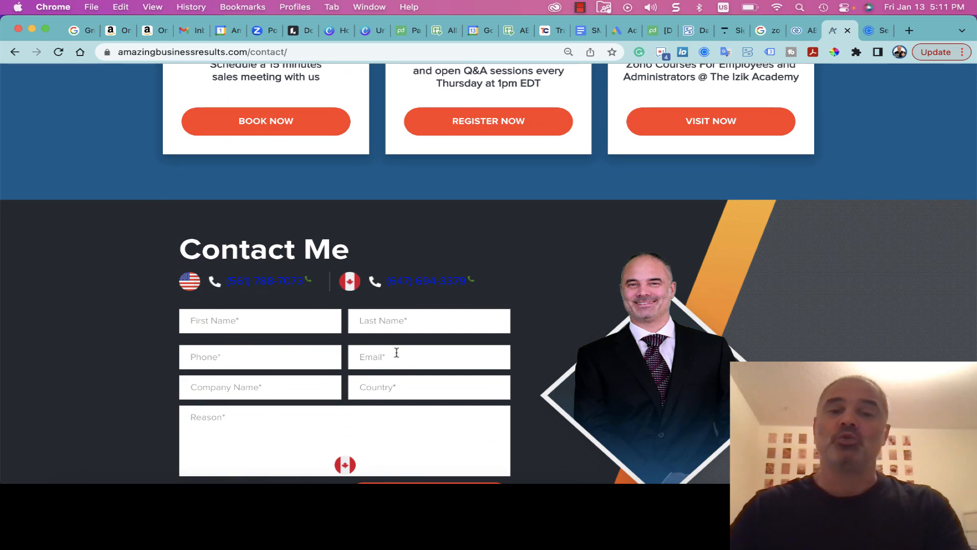
{"action": "scroll", "scroll_direction": "up", "scroll_amount": 3}
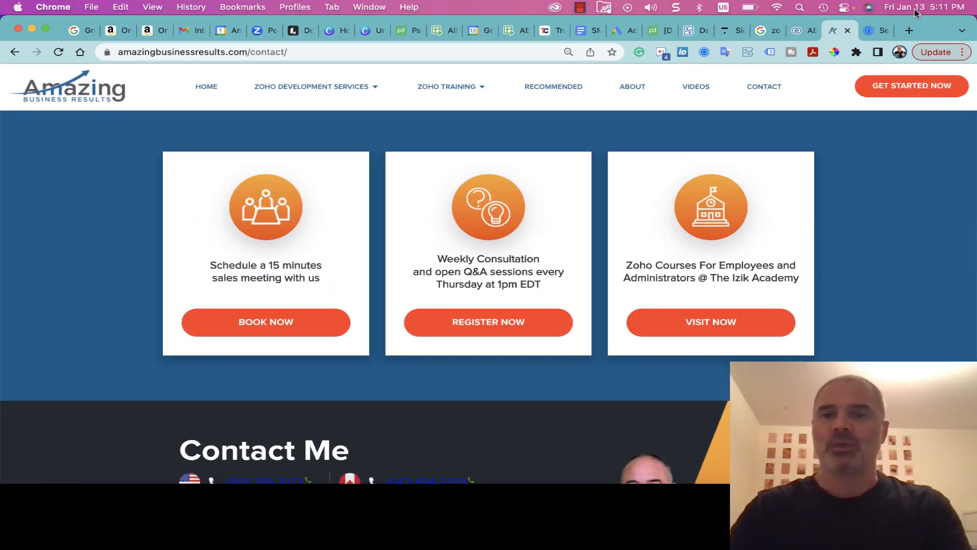
Book the 15-minute meeting for Wednesday, January 18 at 4:00pm and confirm to the details form
{"action": "left_click", "coordinate": [266, 322]}
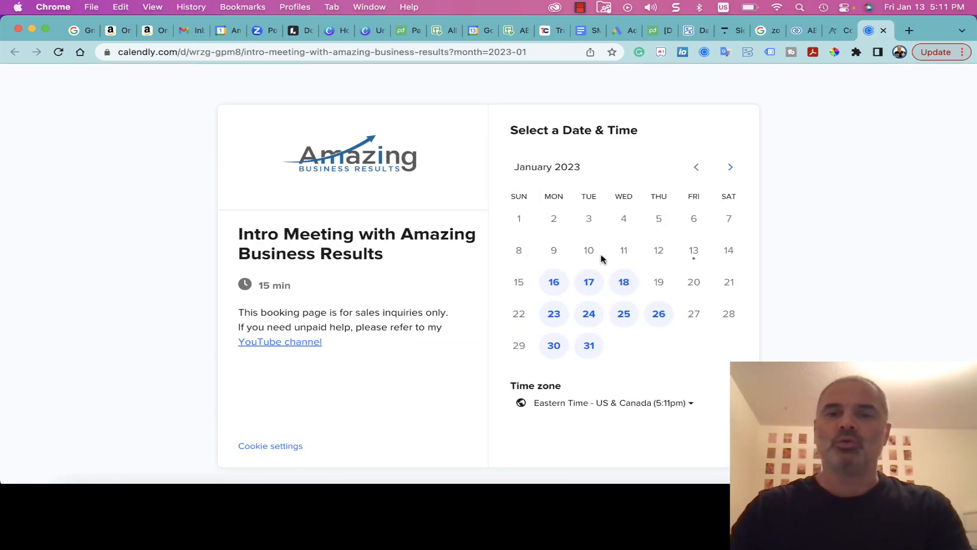
{"action": "left_click", "coordinate": [623, 282]}
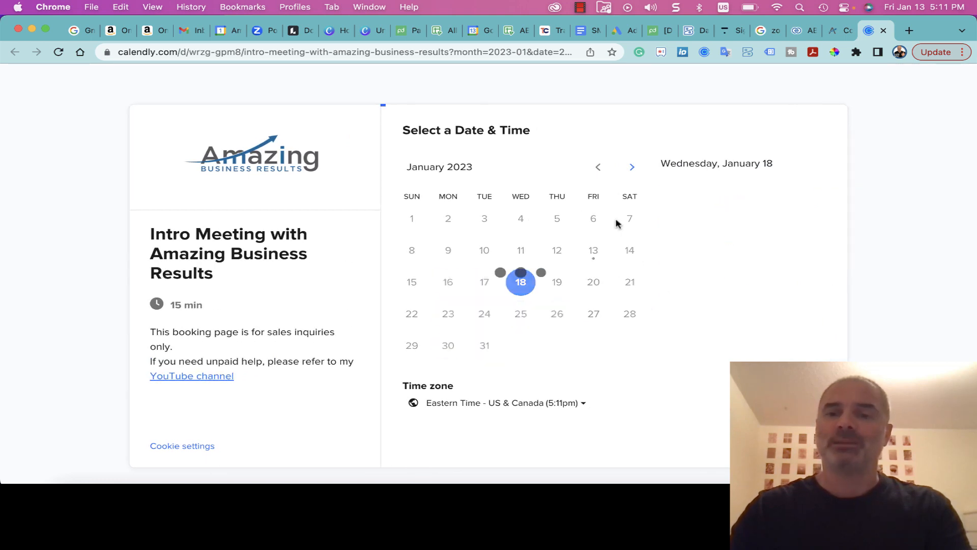
{"action": "left_click", "coordinate": [520, 282]}
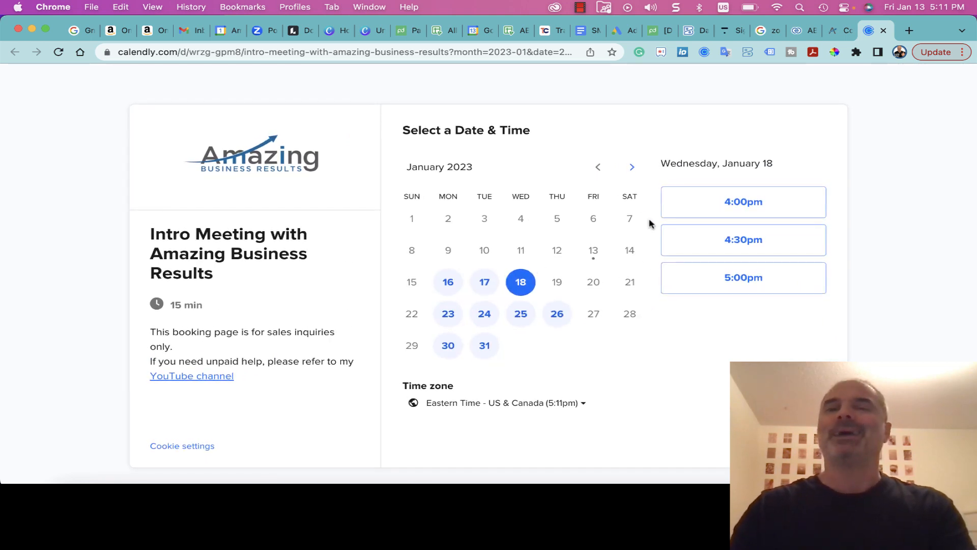
{"action": "mouse_move", "coordinate": [624, 253]}
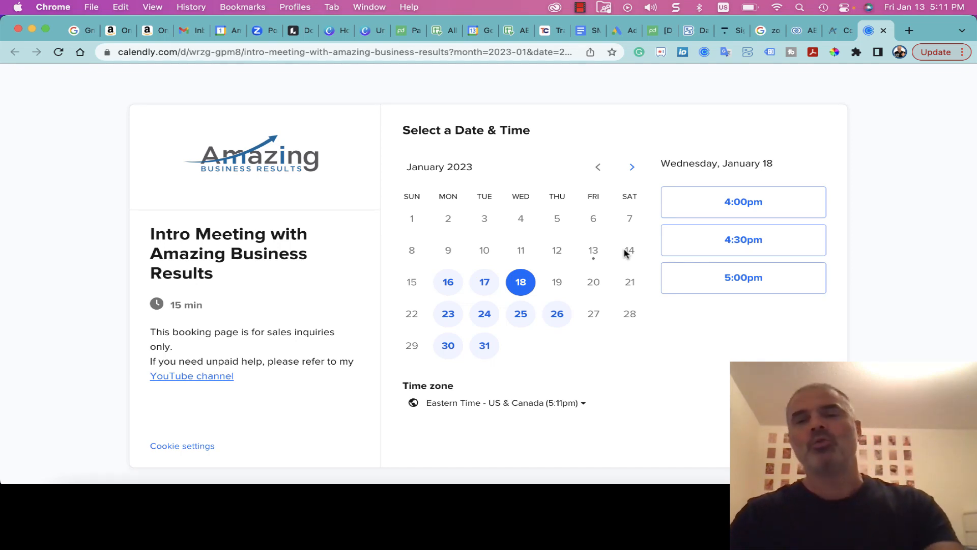
{"action": "mouse_move", "coordinate": [806, 152]}
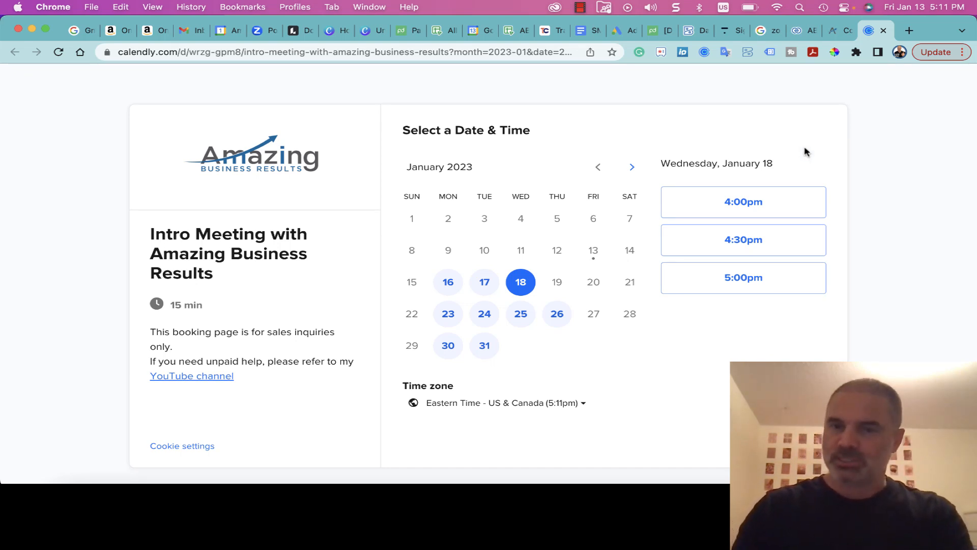
{"action": "left_click", "coordinate": [743, 201]}
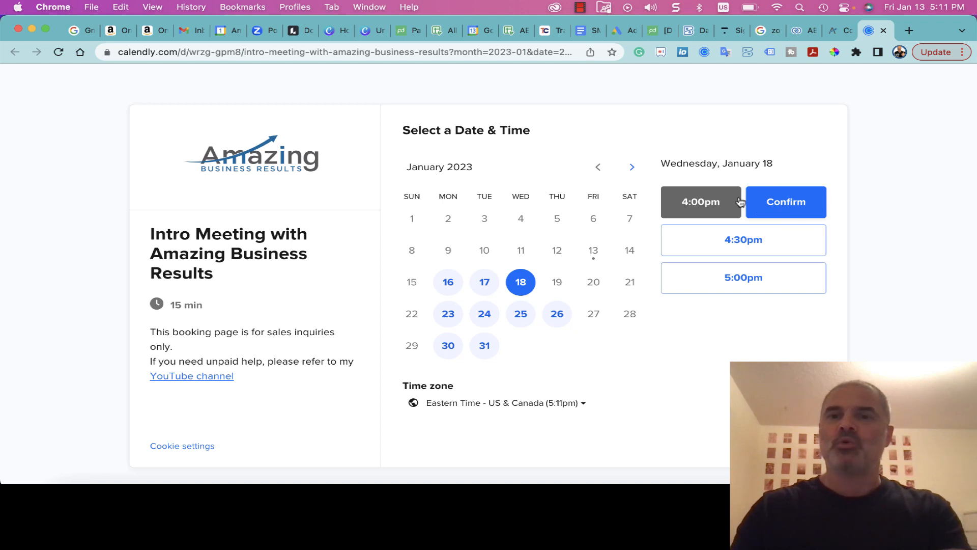
{"action": "left_click", "coordinate": [785, 202]}
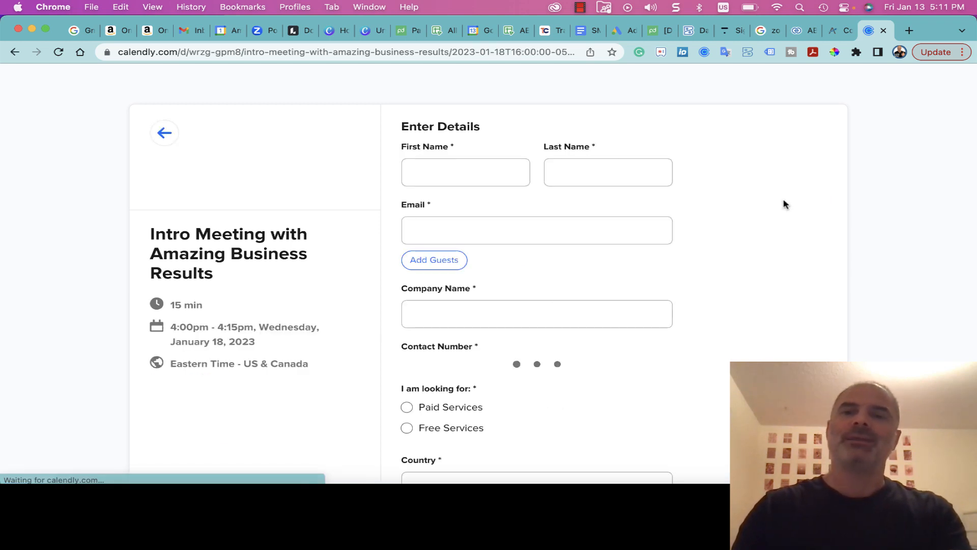
{"action": "scroll", "scroll_direction": "down", "scroll_amount": 3}
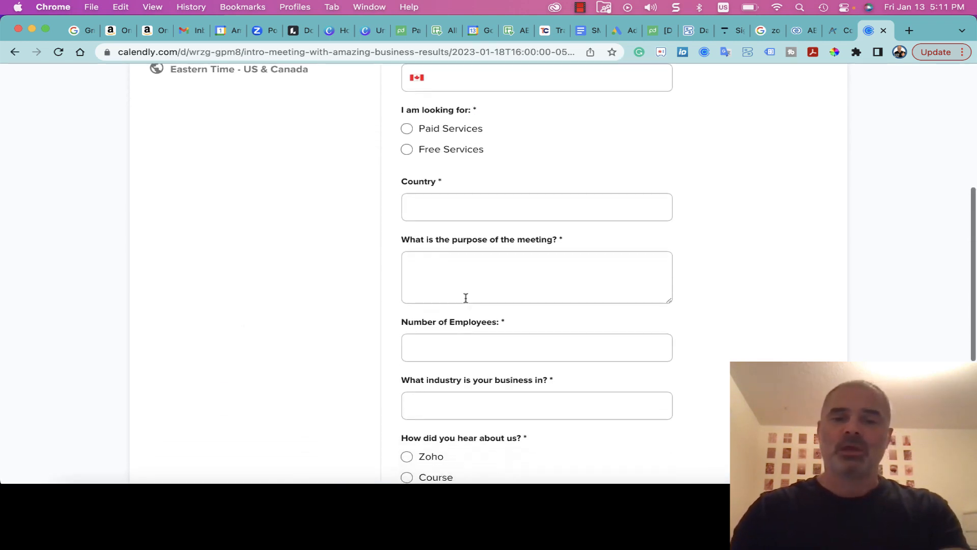
{"action": "scroll", "scroll_direction": "up", "scroll_amount": 3}
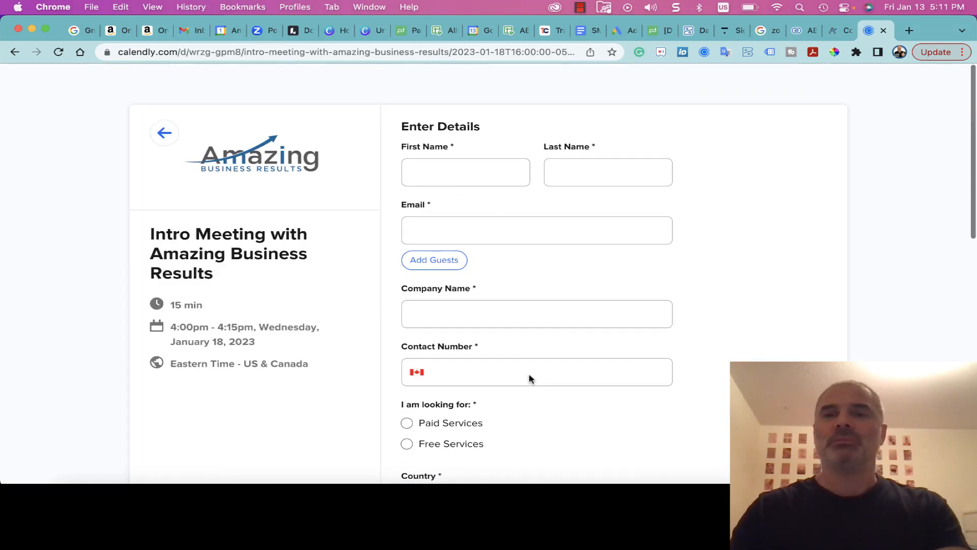
Return to the Zoho CRM deal and highlight 'Sales Automation Package' in the deal name
{"action": "left_click", "coordinate": [799, 29]}
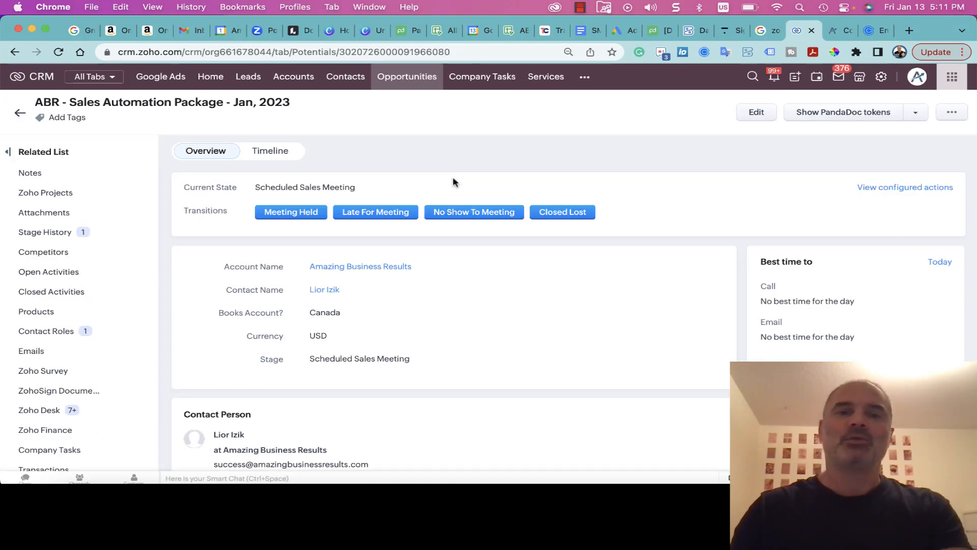
{"action": "mouse_move", "coordinate": [475, 126]}
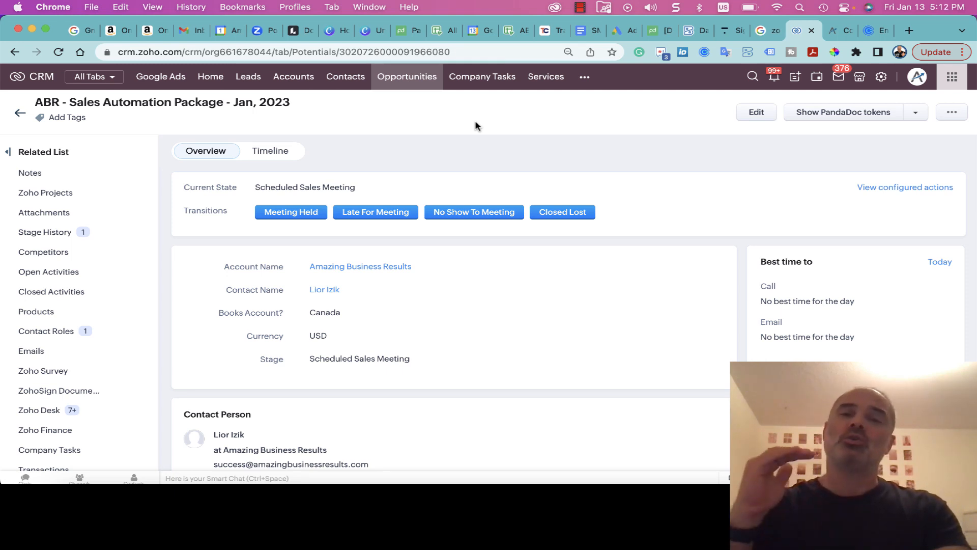
{"action": "mouse_move", "coordinate": [477, 94]}
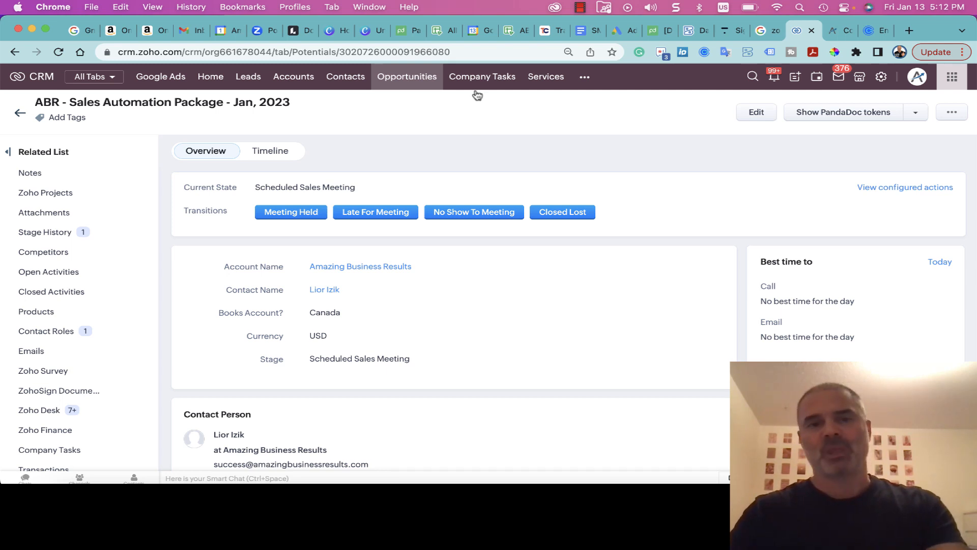
{"action": "mouse_move", "coordinate": [71, 103]}
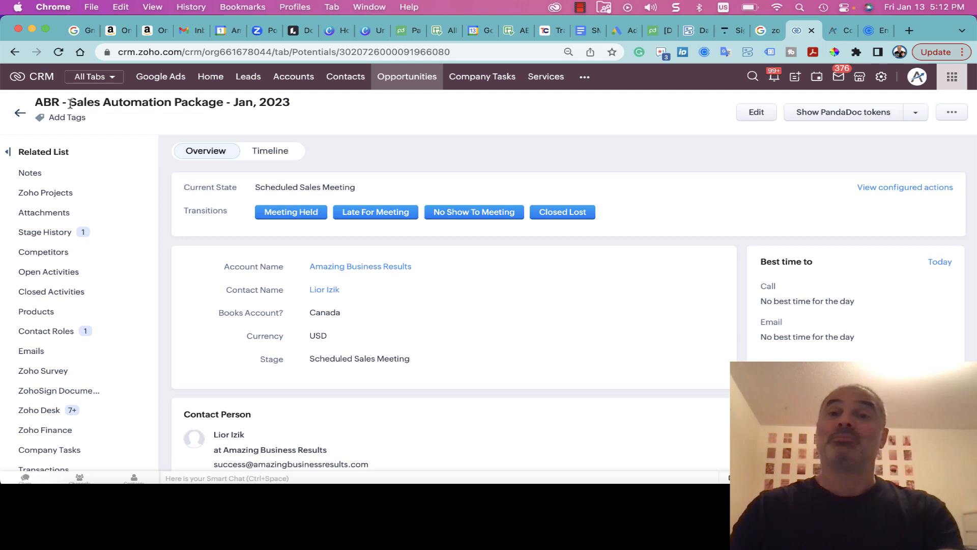
{"action": "double_click", "coordinate": [148, 102]}
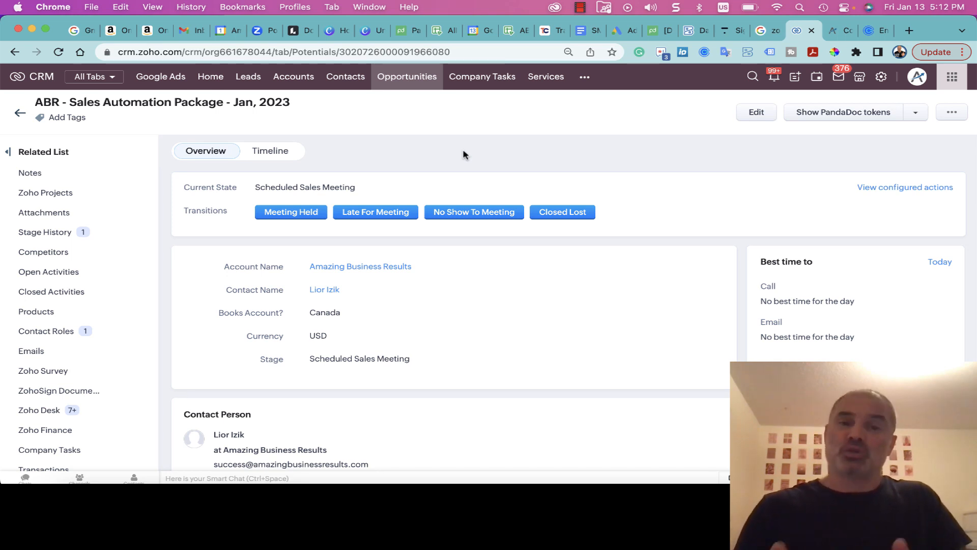
{"action": "mouse_move", "coordinate": [64, 99]}
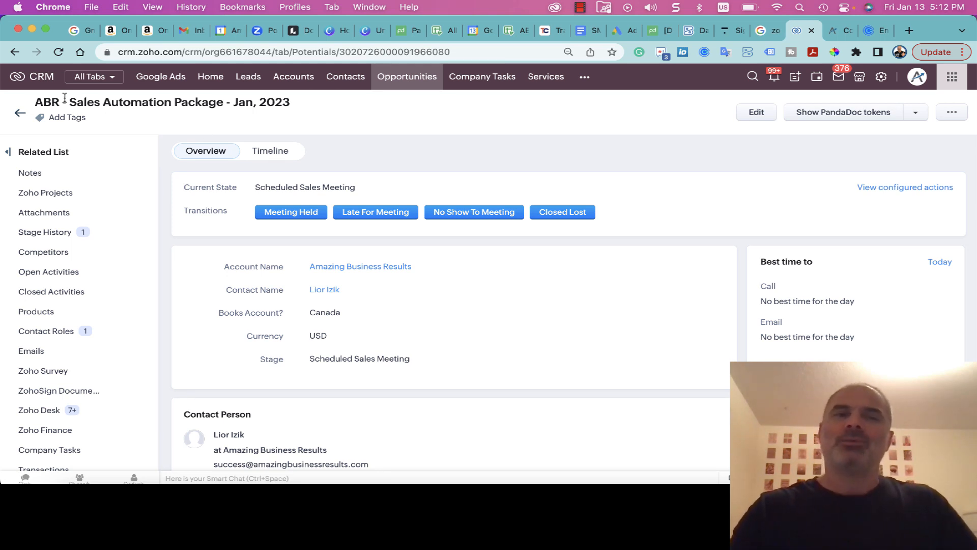
{"action": "double_click", "coordinate": [146, 102]}
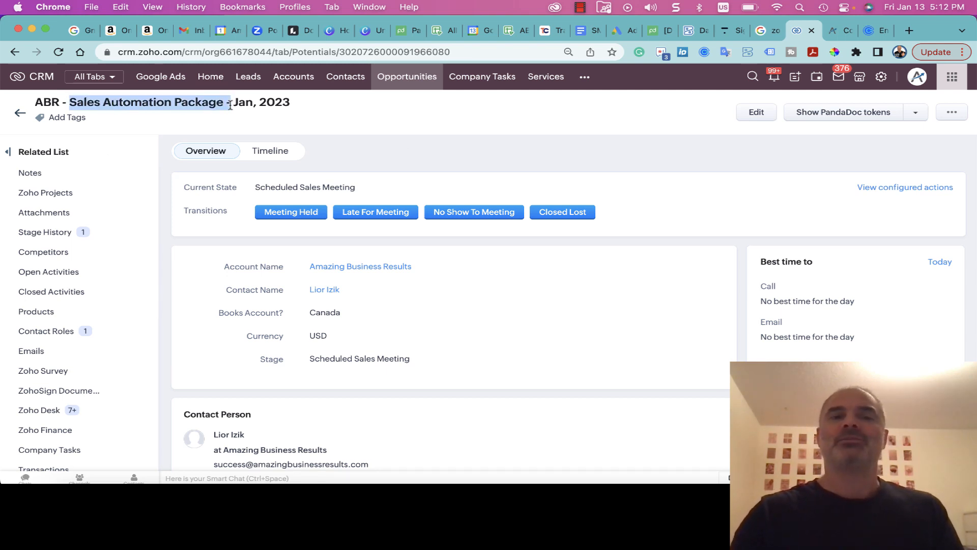
{"action": "mouse_move", "coordinate": [410, 147]}
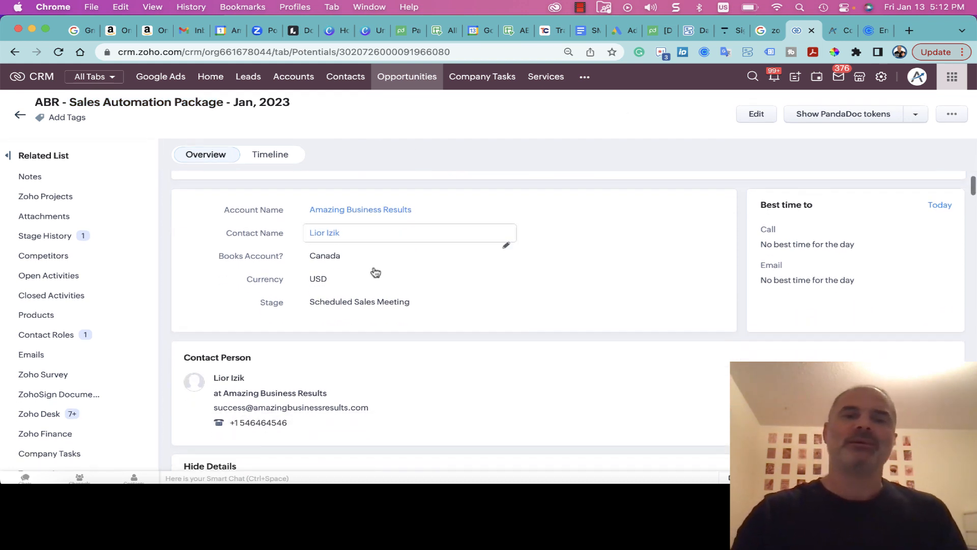
{"action": "scroll", "scroll_direction": "up", "scroll_amount": 3}
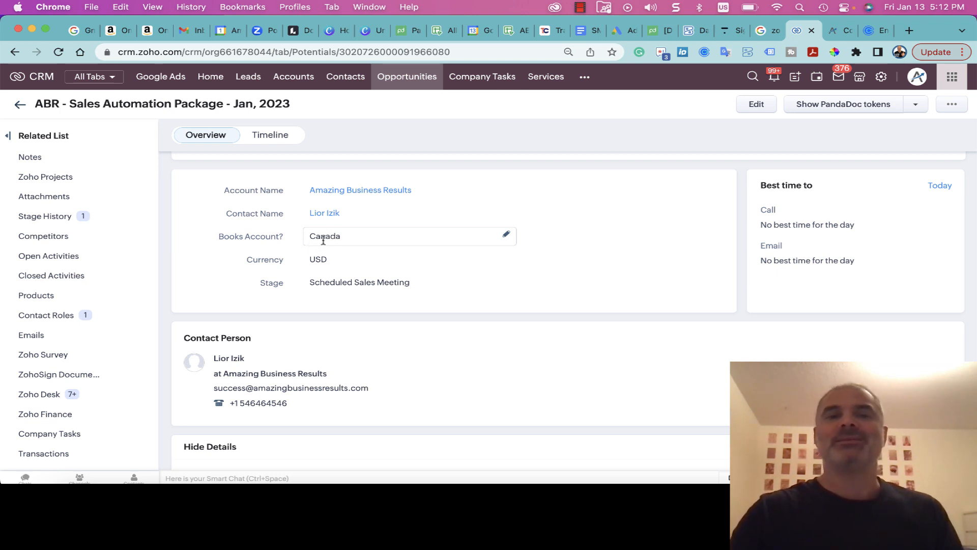
{"action": "mouse_move", "coordinate": [356, 237]}
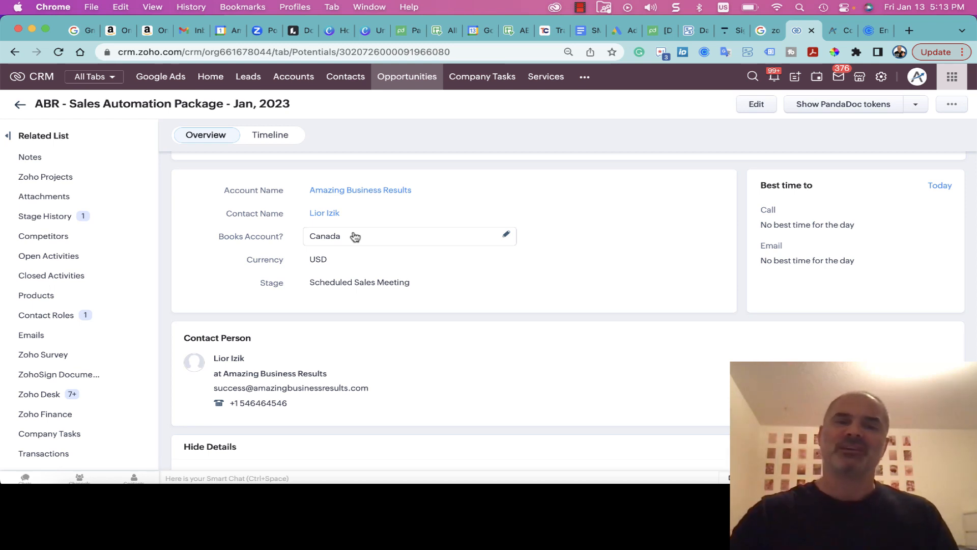
{"action": "mouse_move", "coordinate": [334, 248]}
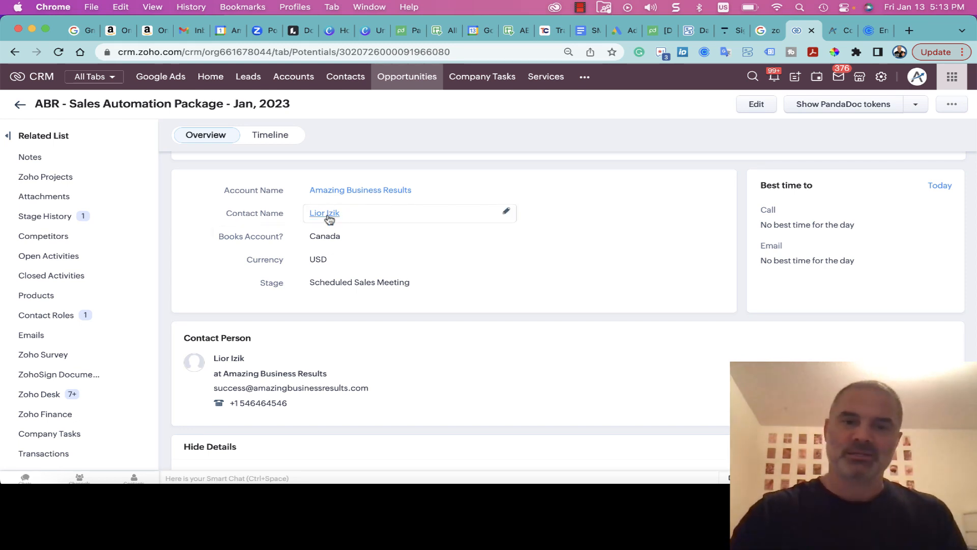
{"action": "mouse_move", "coordinate": [358, 240]}
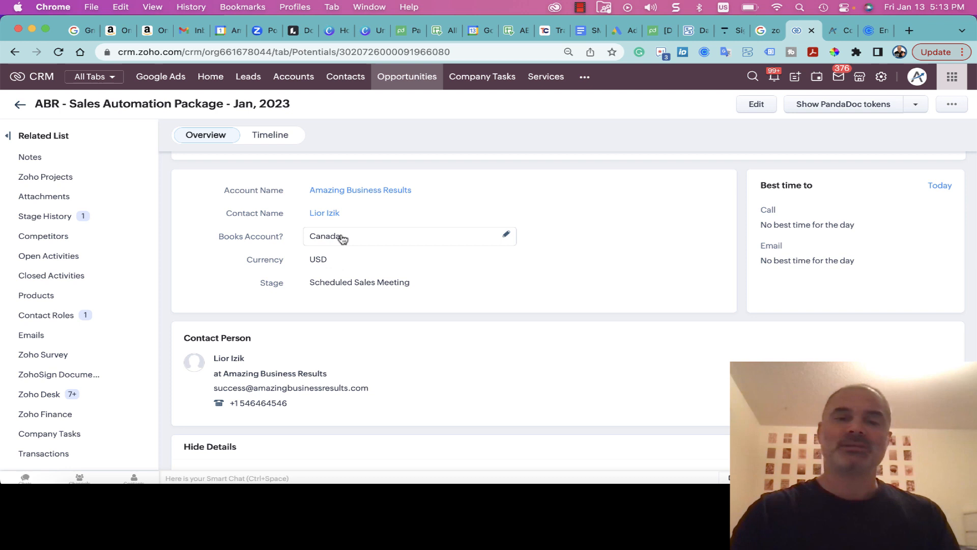
{"action": "scroll", "scroll_direction": "up", "scroll_amount": 3}
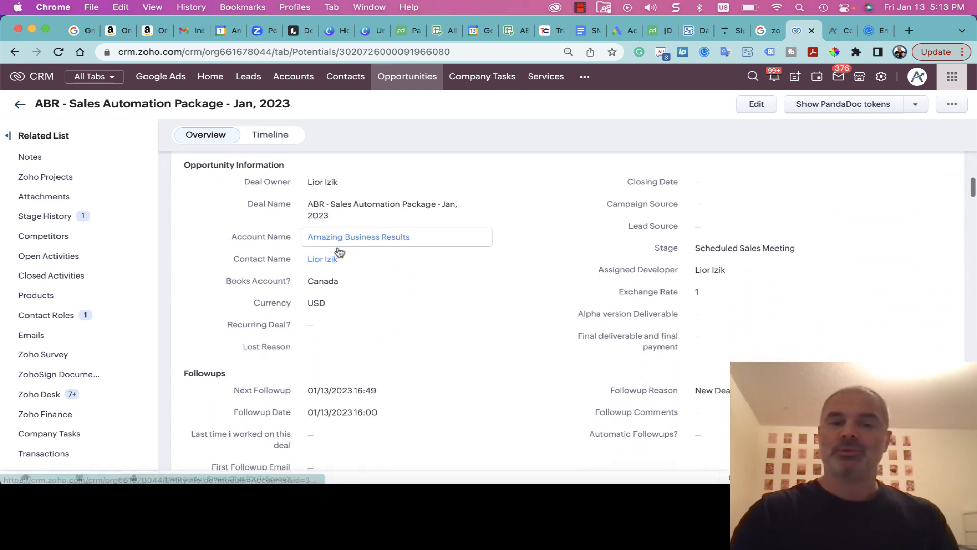
{"action": "scroll", "scroll_direction": "down", "scroll_amount": 3}
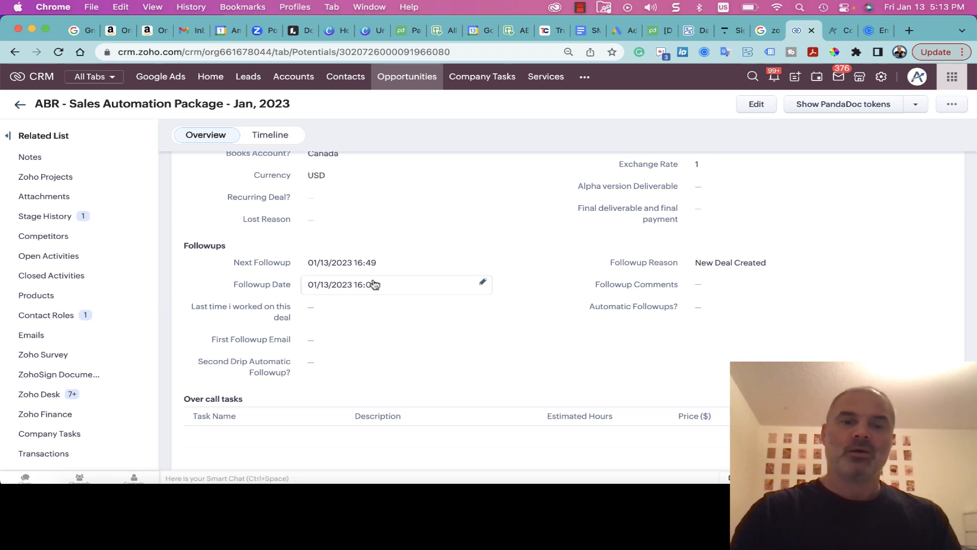
{"action": "scroll", "scroll_direction": "down", "scroll_amount": 3}
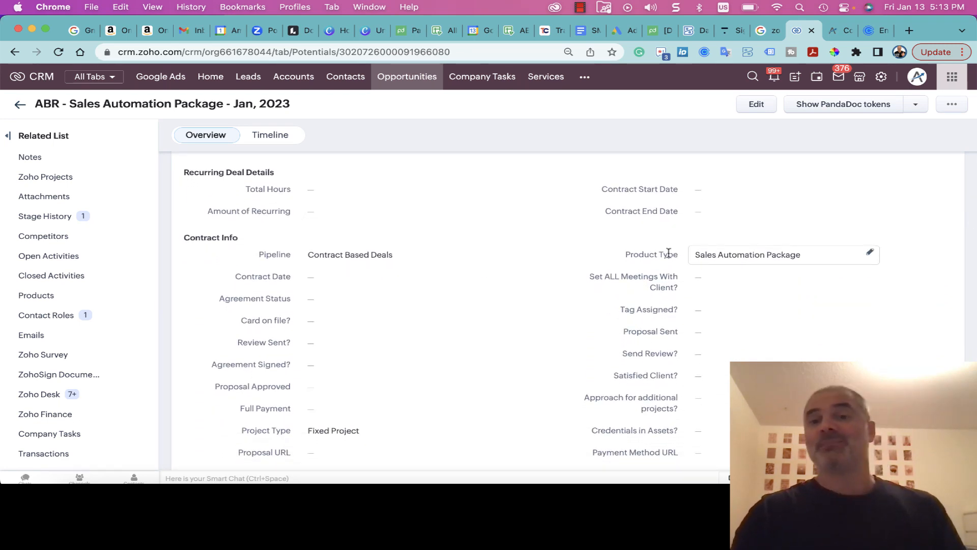
{"action": "mouse_move", "coordinate": [767, 257]}
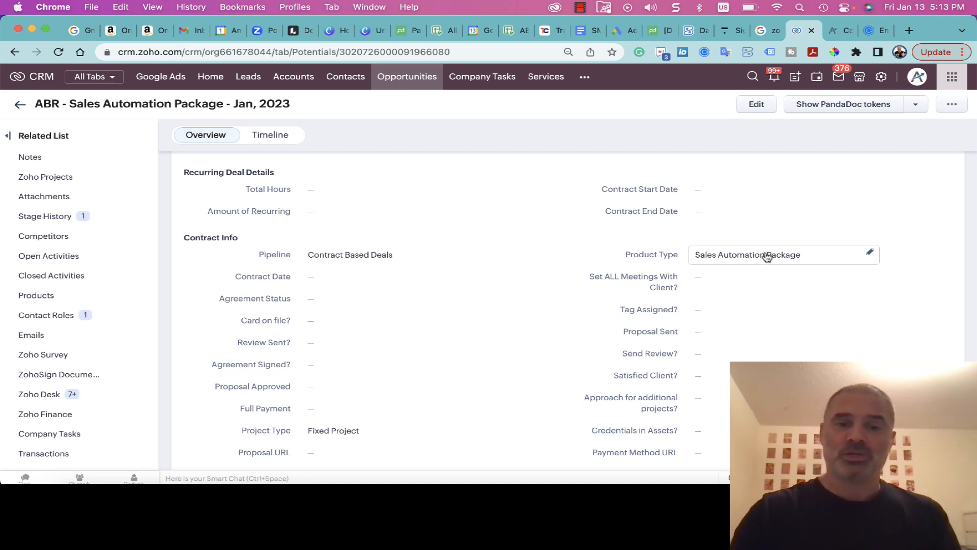
{"action": "scroll", "scroll_direction": "down", "scroll_amount": 3}
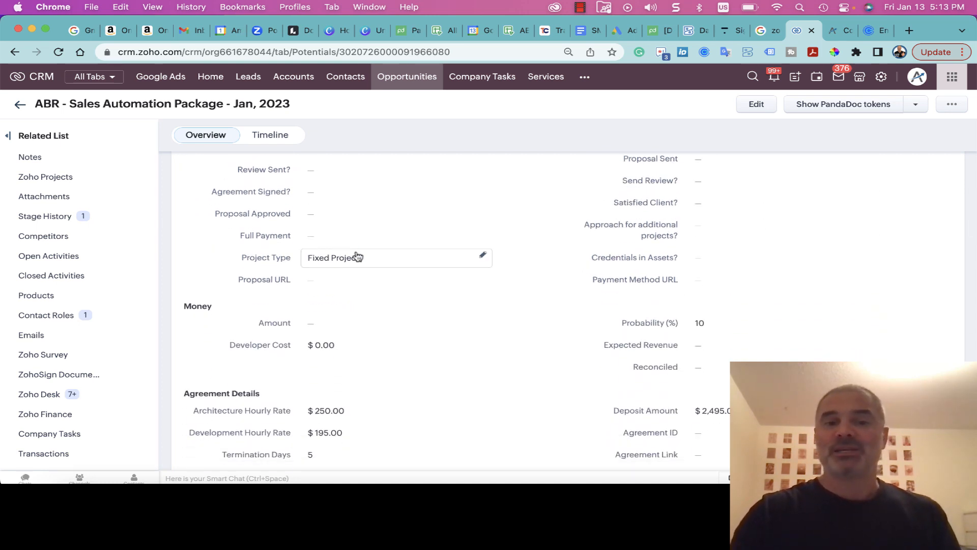
{"action": "scroll", "scroll_direction": "down", "scroll_amount": 3}
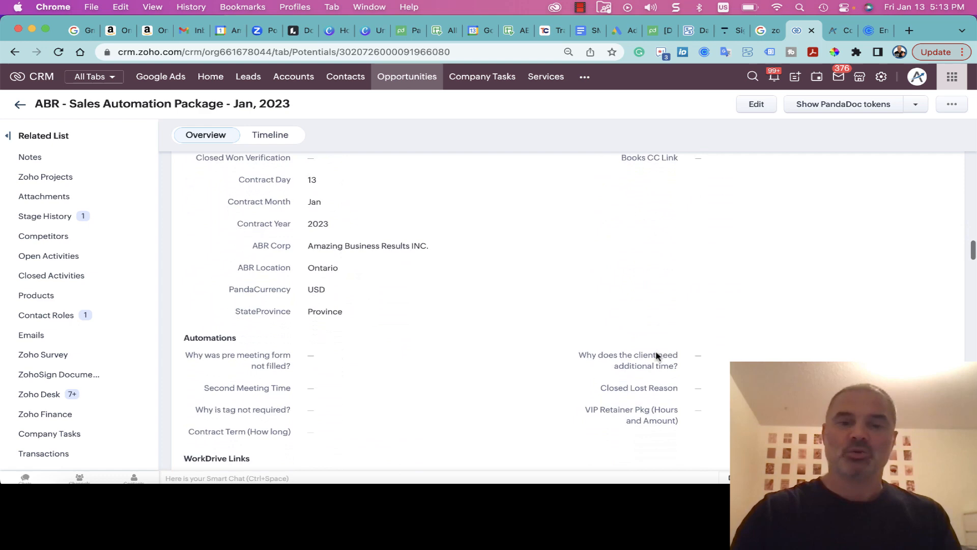
{"action": "scroll", "scroll_direction": "up", "scroll_amount": 3}
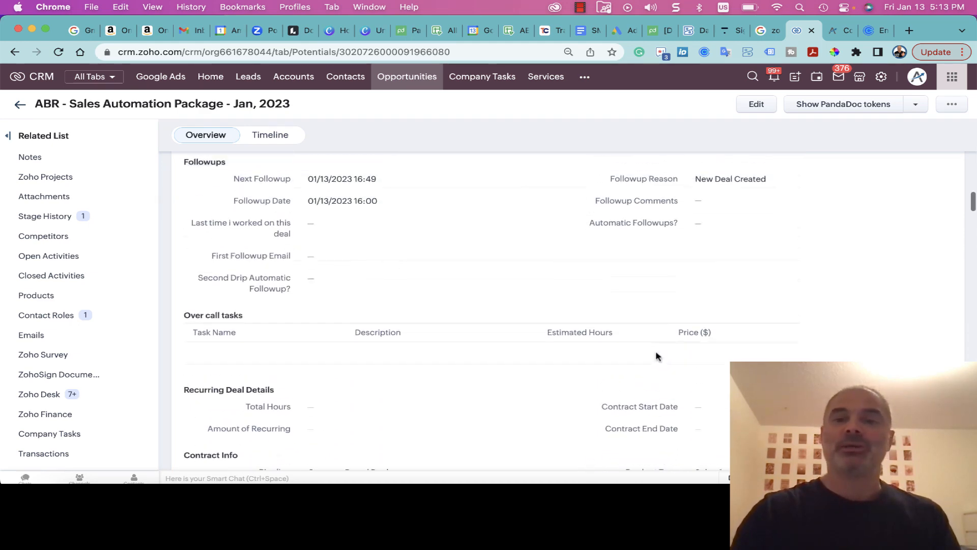
{"action": "scroll", "scroll_direction": "up", "scroll_amount": 3}
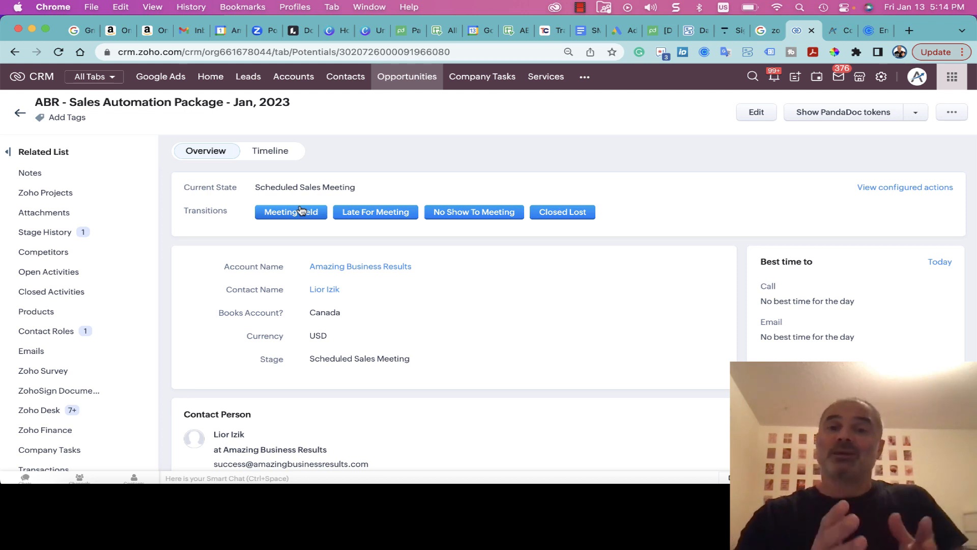
{"action": "mouse_move", "coordinate": [413, 193]}
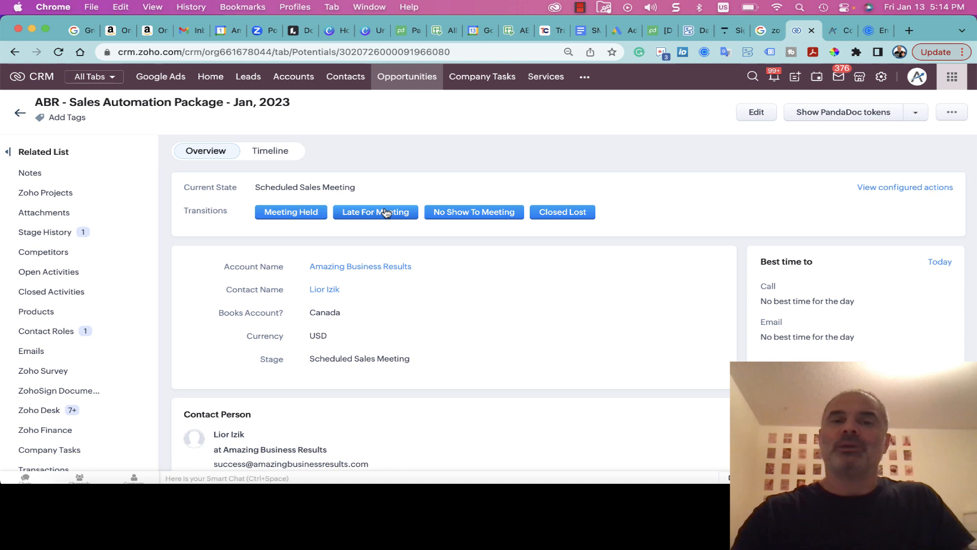
{"action": "mouse_move", "coordinate": [387, 212]}
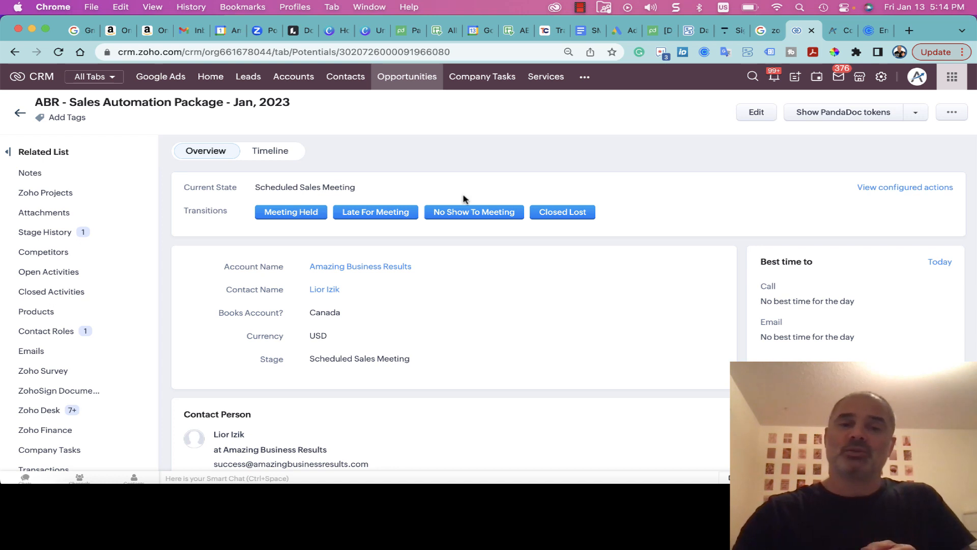
{"action": "mouse_move", "coordinate": [474, 223]}
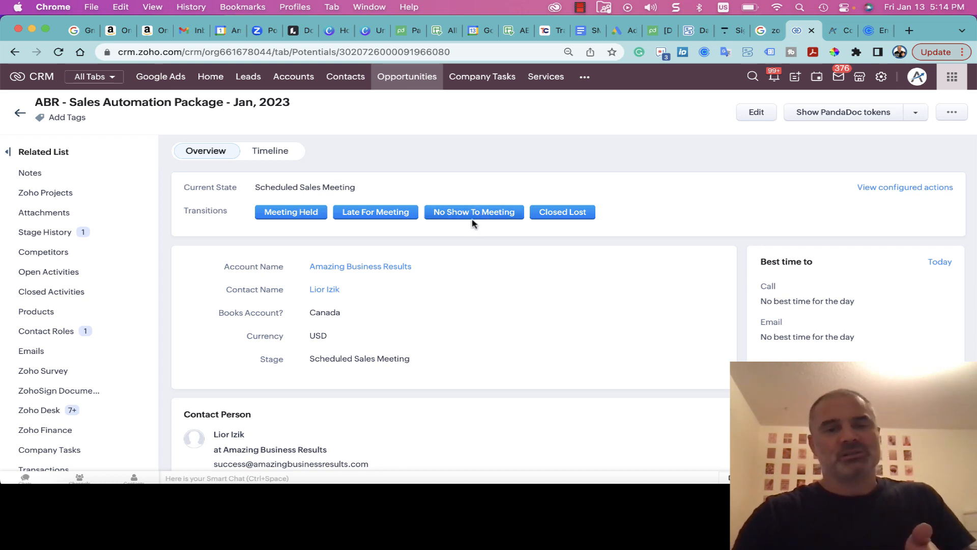
{"action": "mouse_move", "coordinate": [492, 198]}
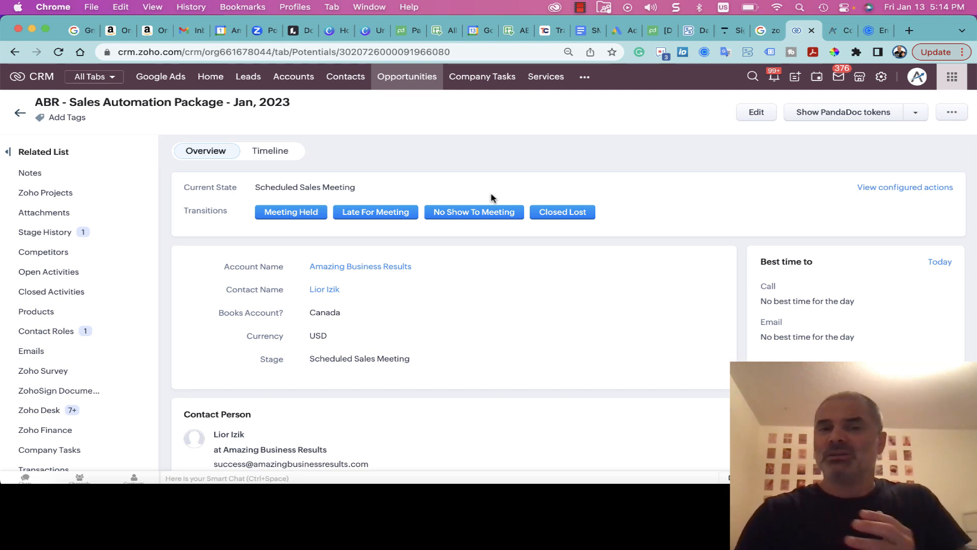
{"action": "mouse_move", "coordinate": [481, 213]}
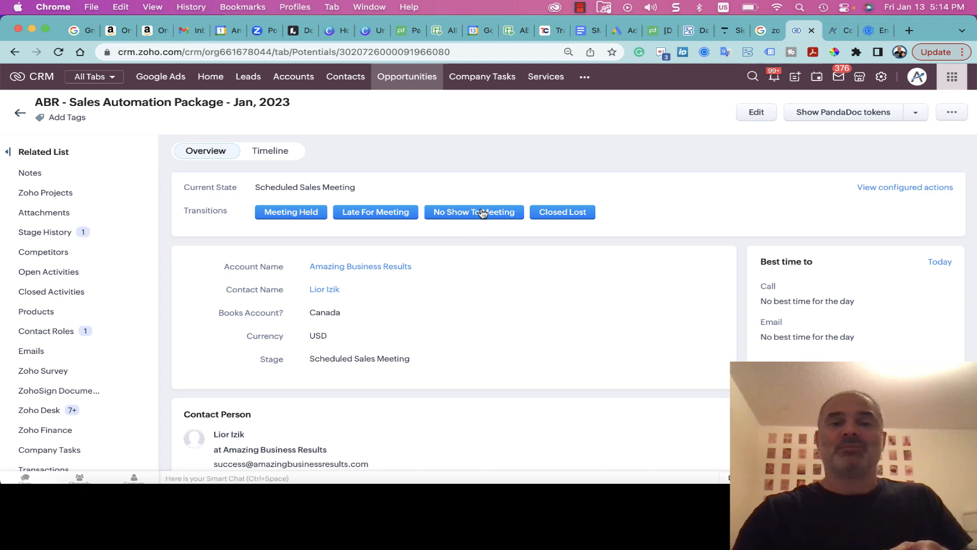
{"action": "mouse_move", "coordinate": [469, 190]}
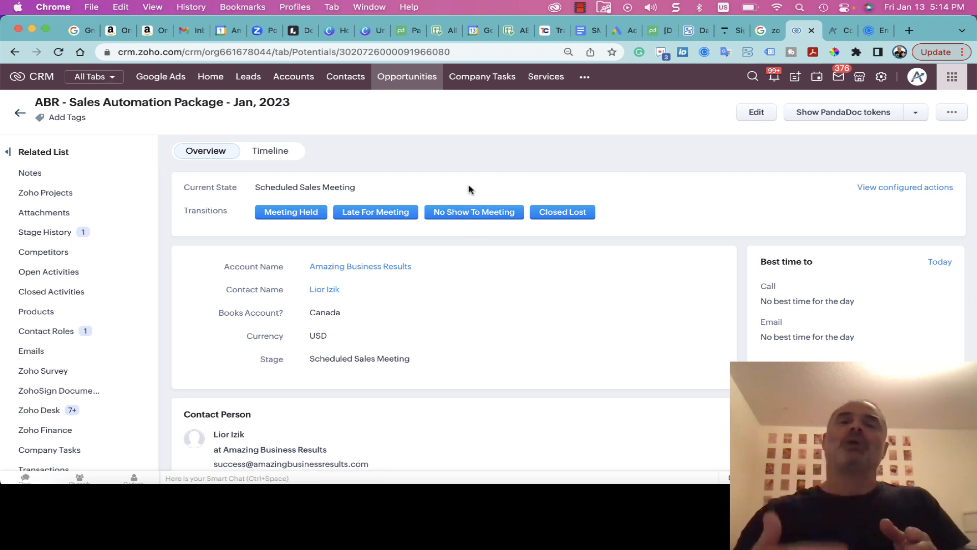
{"action": "mouse_move", "coordinate": [473, 226]}
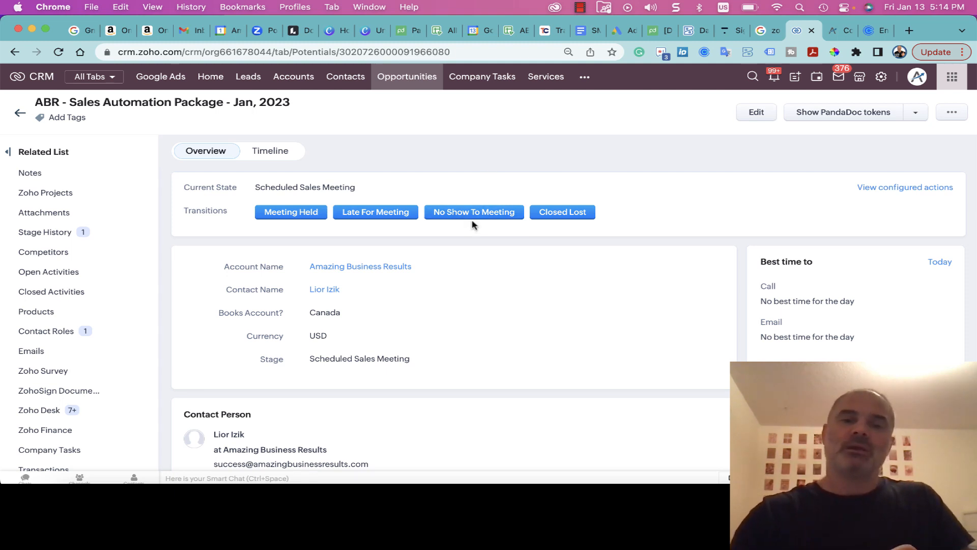
{"action": "mouse_move", "coordinate": [485, 190]}
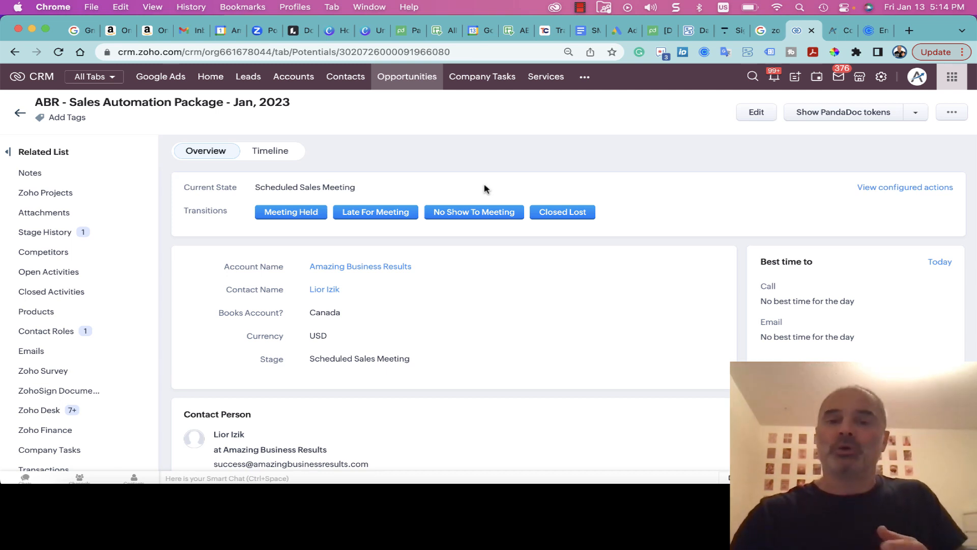
{"action": "mouse_move", "coordinate": [561, 212]}
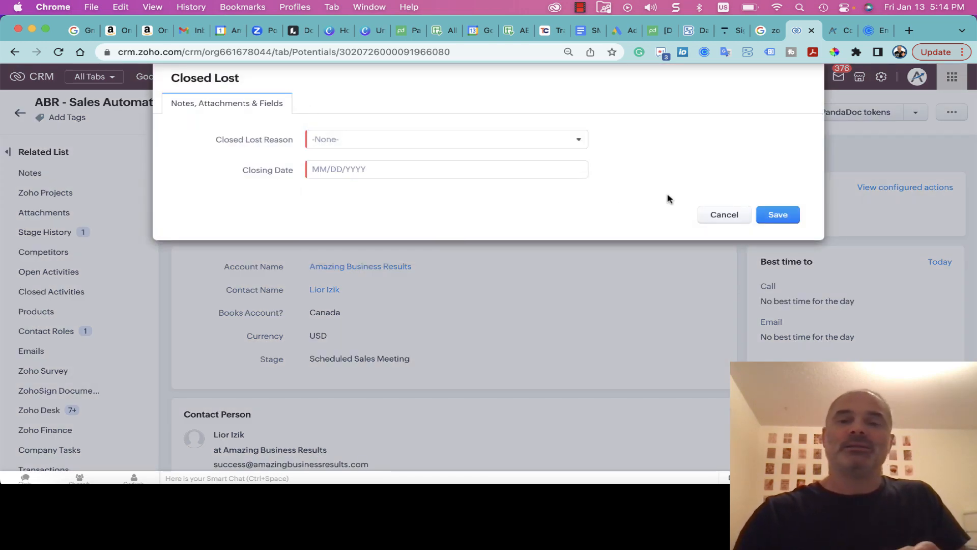
{"action": "left_click", "coordinate": [724, 215]}
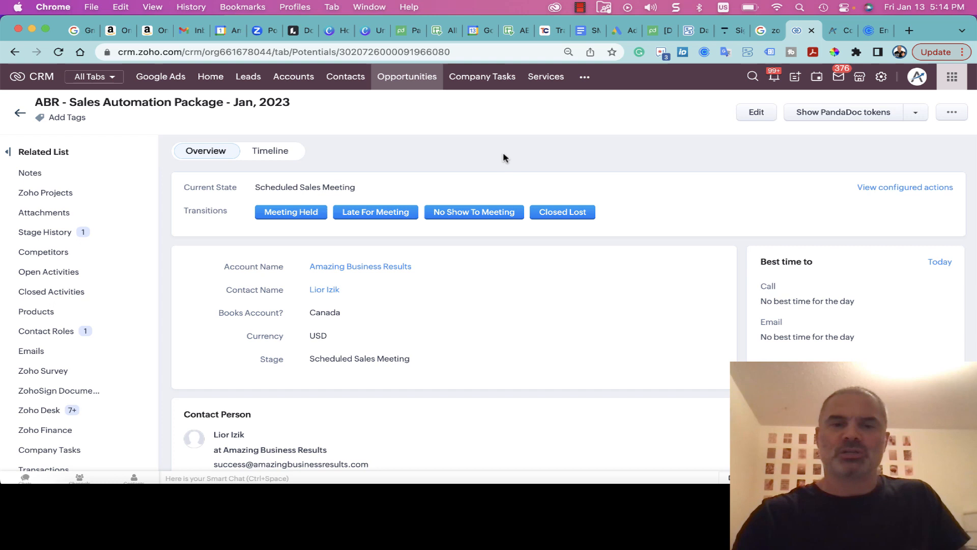
{"action": "left_click", "coordinate": [290, 212]}
{"action": "type", "text": "2) Pandadoc integration"}
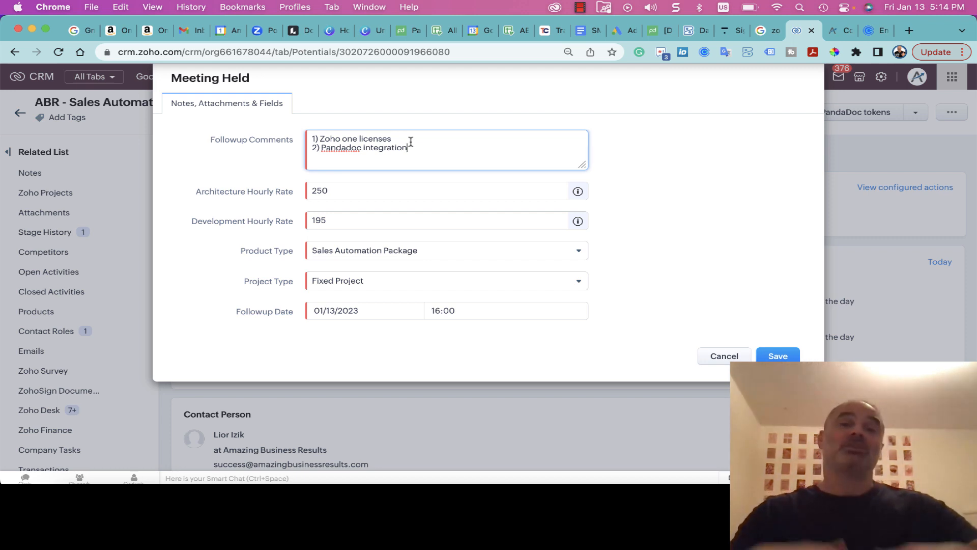
{"action": "mouse_move", "coordinate": [365, 214]}
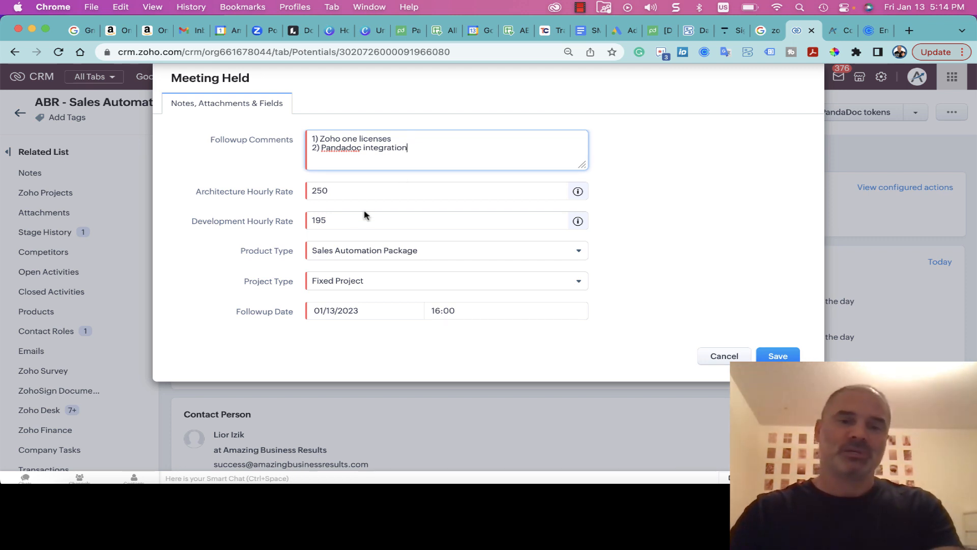
{"action": "mouse_move", "coordinate": [395, 326]}
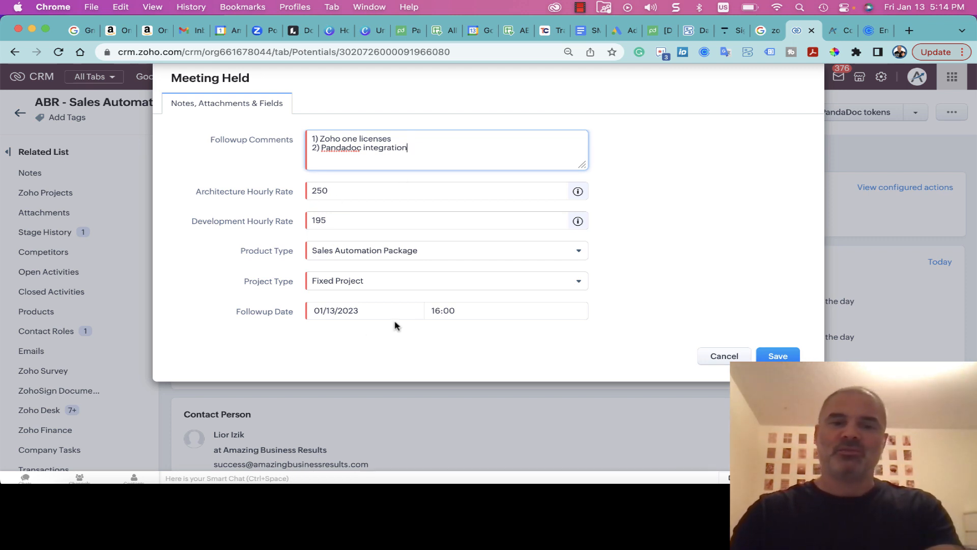
{"action": "mouse_move", "coordinate": [348, 183]}
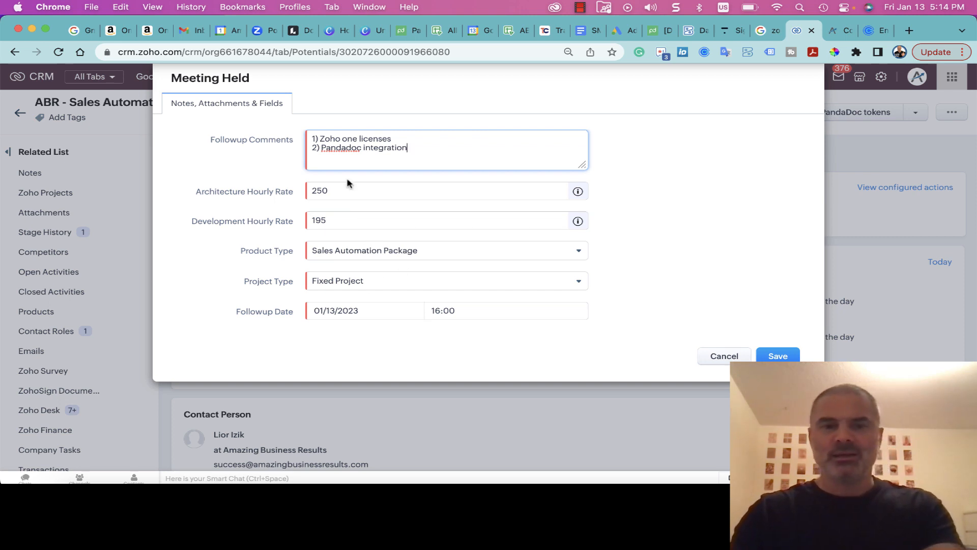
{"action": "mouse_move", "coordinate": [374, 269]}
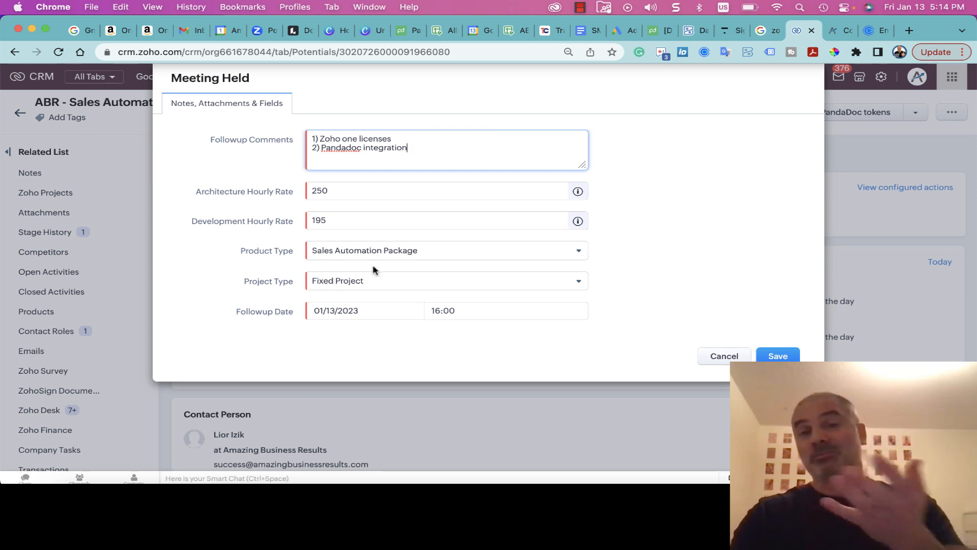
{"action": "mouse_move", "coordinate": [435, 147]}
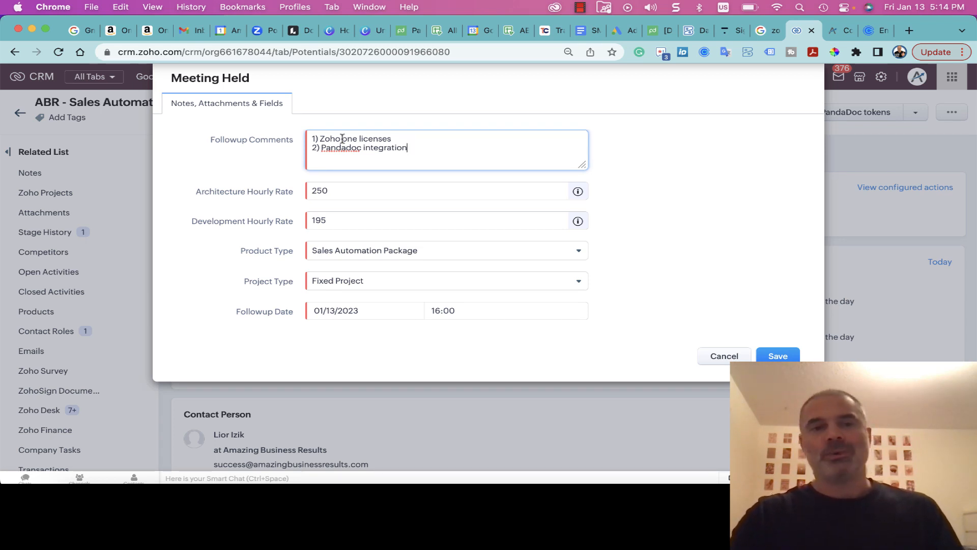
Save the Meeting Held dialog with the Zoho One and PandaDoc follow-up comments
{"action": "left_click", "coordinate": [777, 357]}
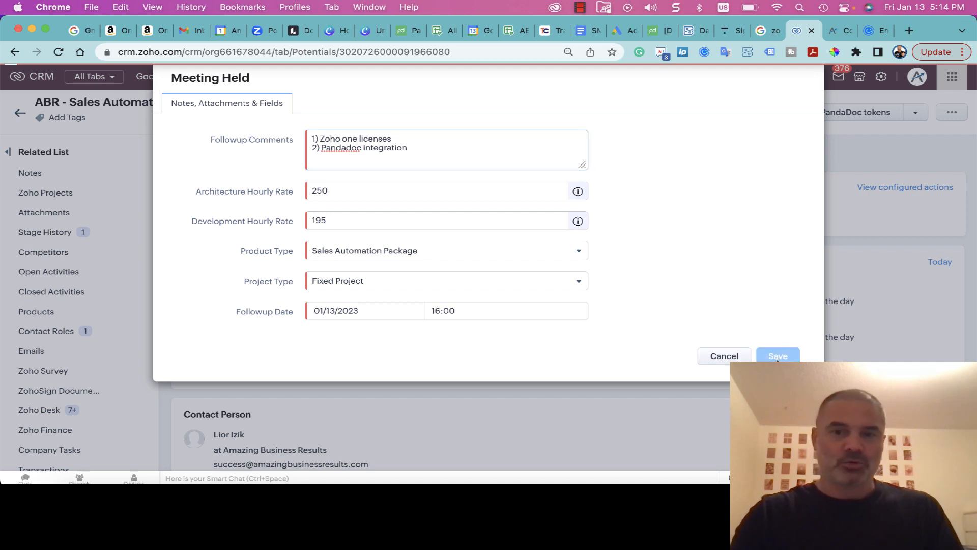
{"action": "left_click", "coordinate": [776, 356]}
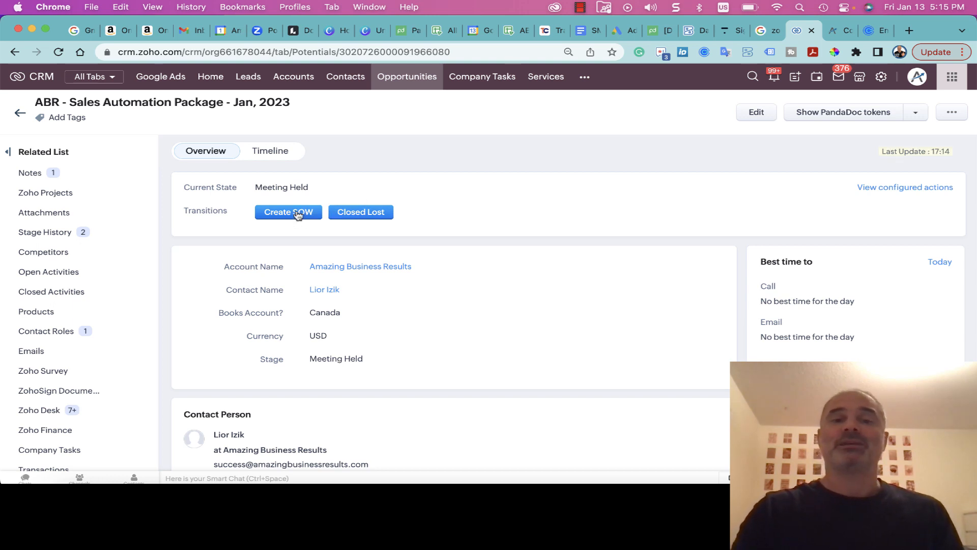
{"action": "mouse_move", "coordinate": [361, 220]}
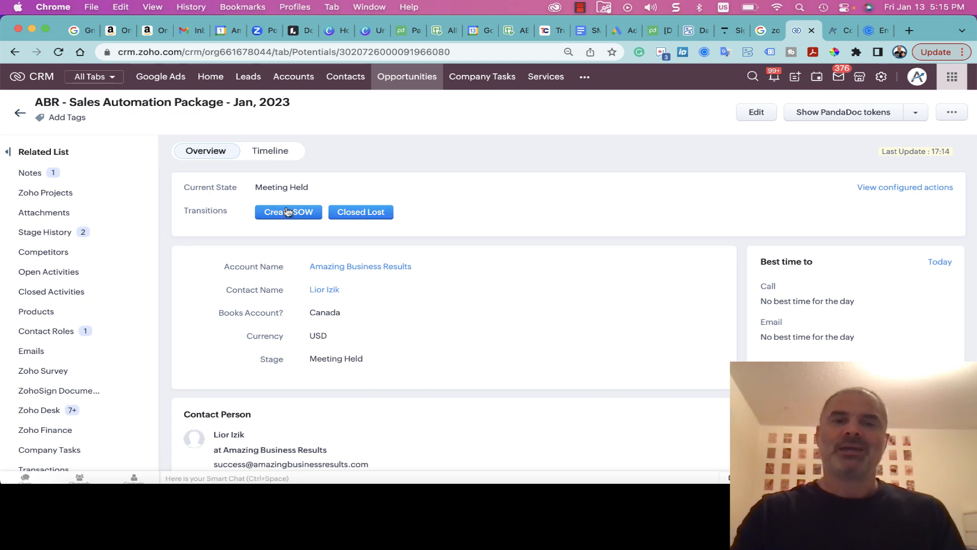
Run the Create SOW transition with termination days 5, deposit 2495, developer and billing address
{"action": "left_click", "coordinate": [288, 211]}
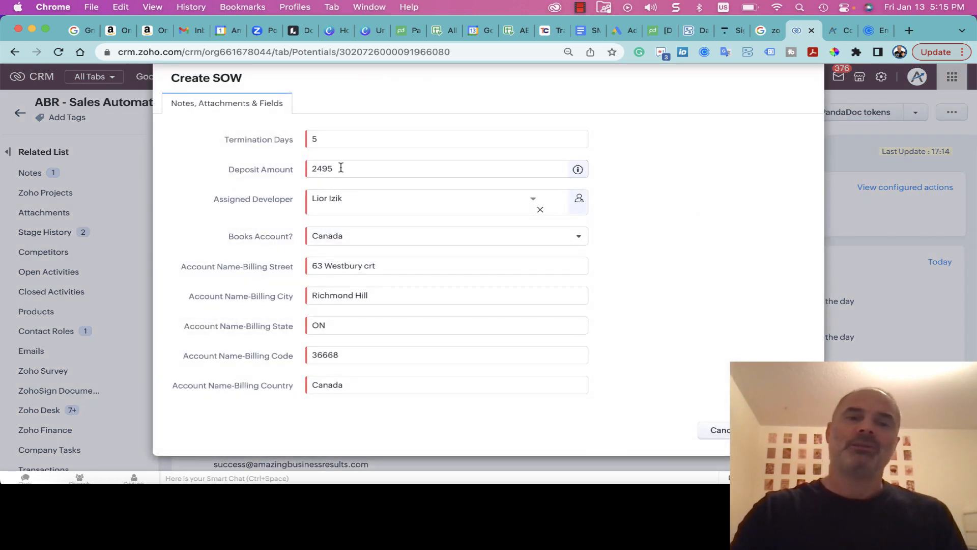
{"action": "mouse_move", "coordinate": [335, 353]}
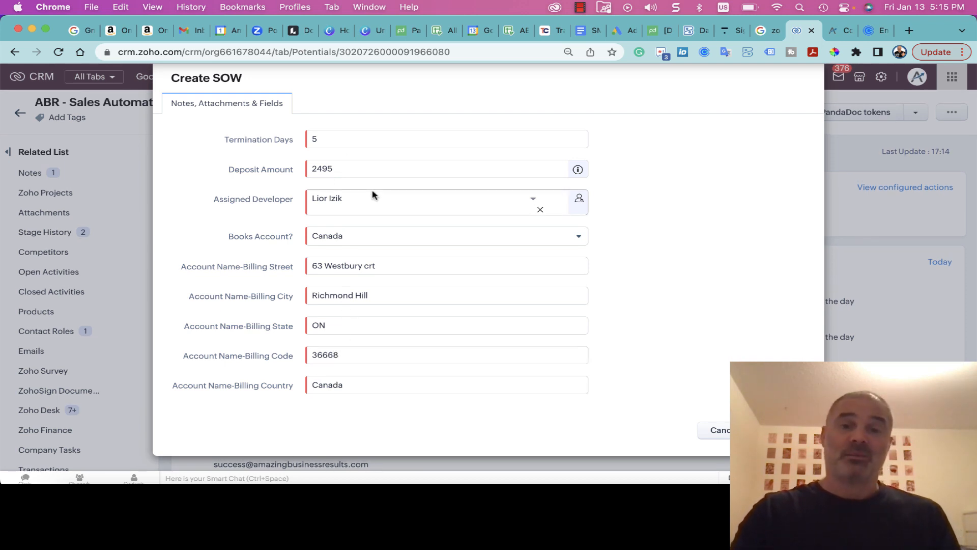
{"action": "mouse_move", "coordinate": [342, 225]}
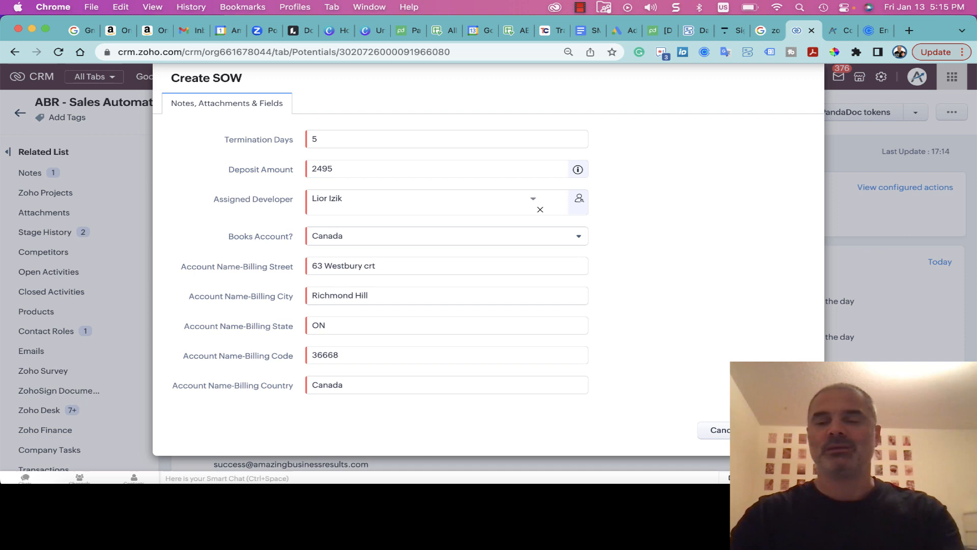
{"action": "mouse_move", "coordinate": [774, 280]}
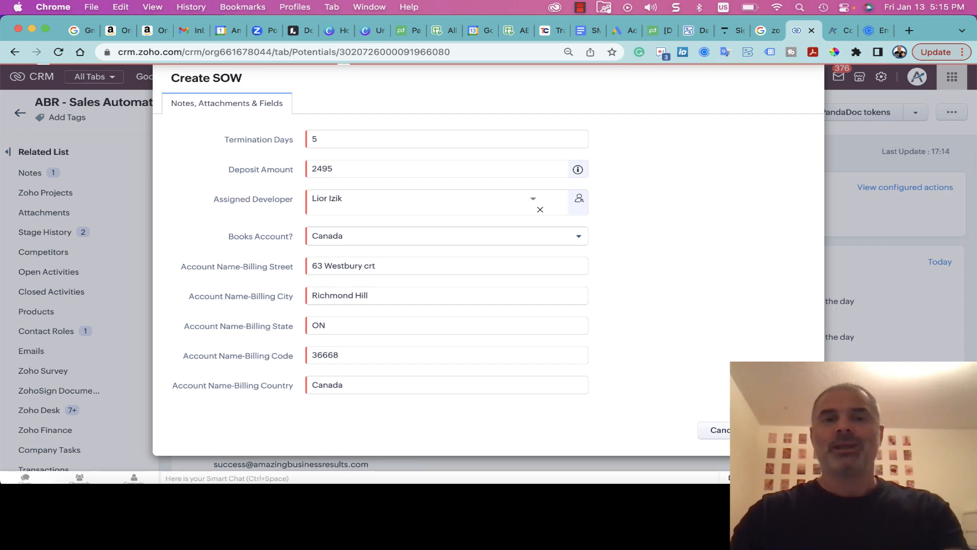
{"action": "left_click", "coordinate": [719, 429]}
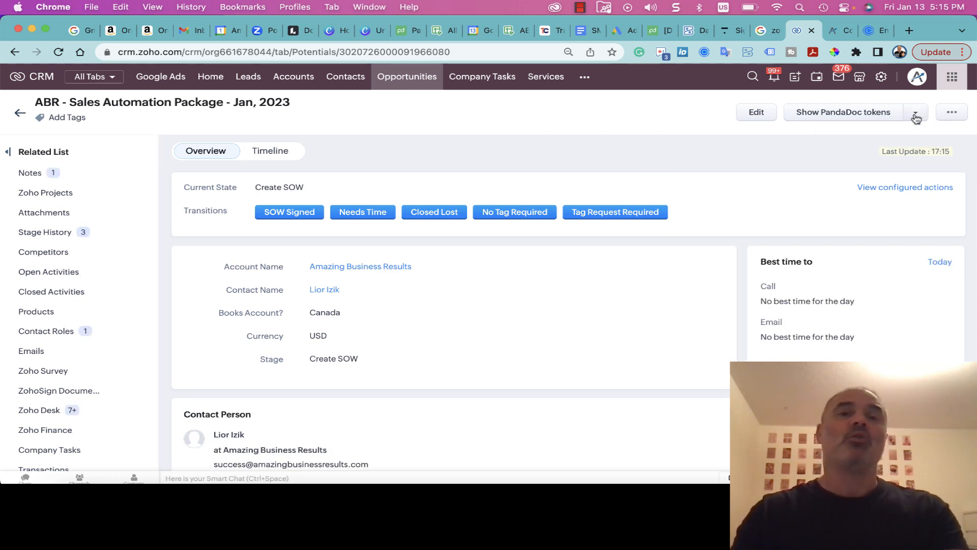
Choose Send with PandaDoc from the deal's custom button actions
{"action": "left_click", "coordinate": [915, 112]}
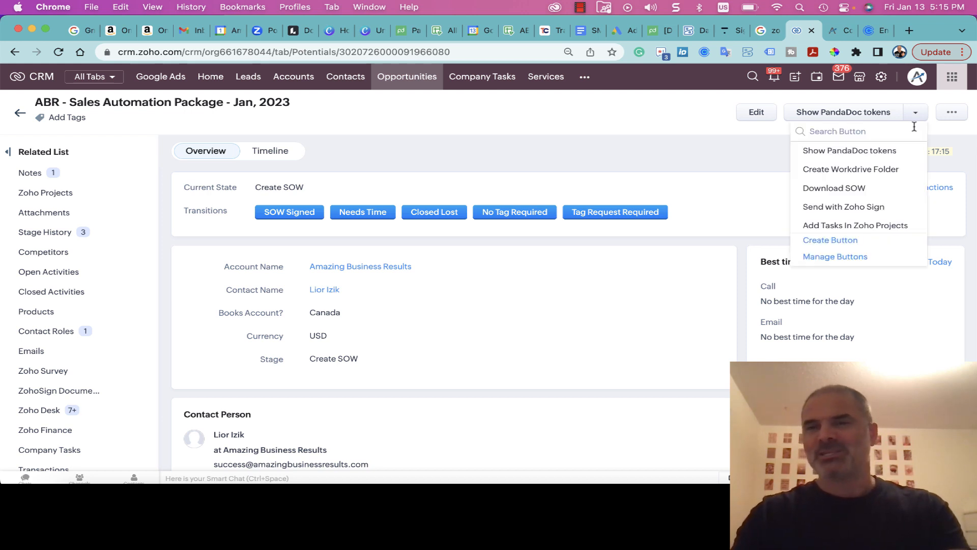
{"action": "scroll", "scroll_direction": "up", "scroll_amount": 3}
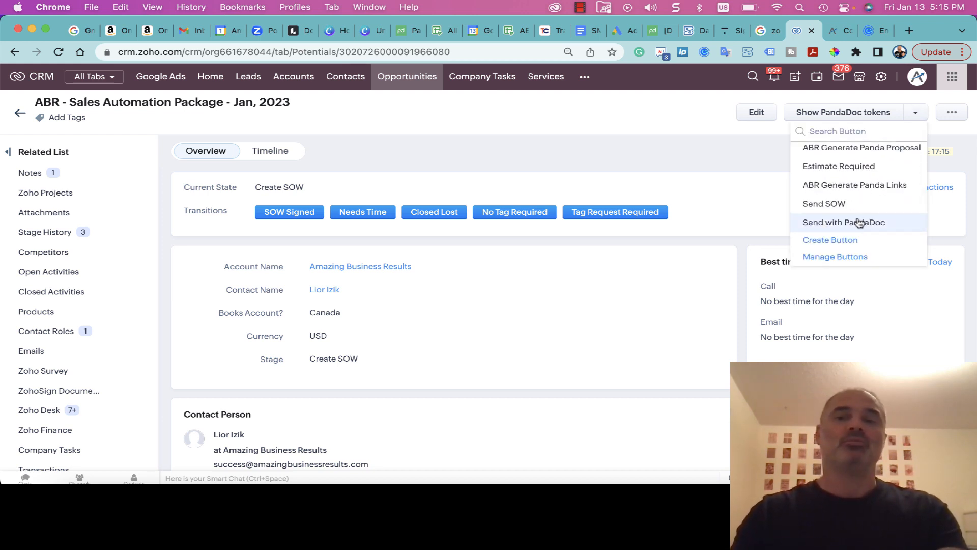
{"action": "mouse_move", "coordinate": [832, 228]}
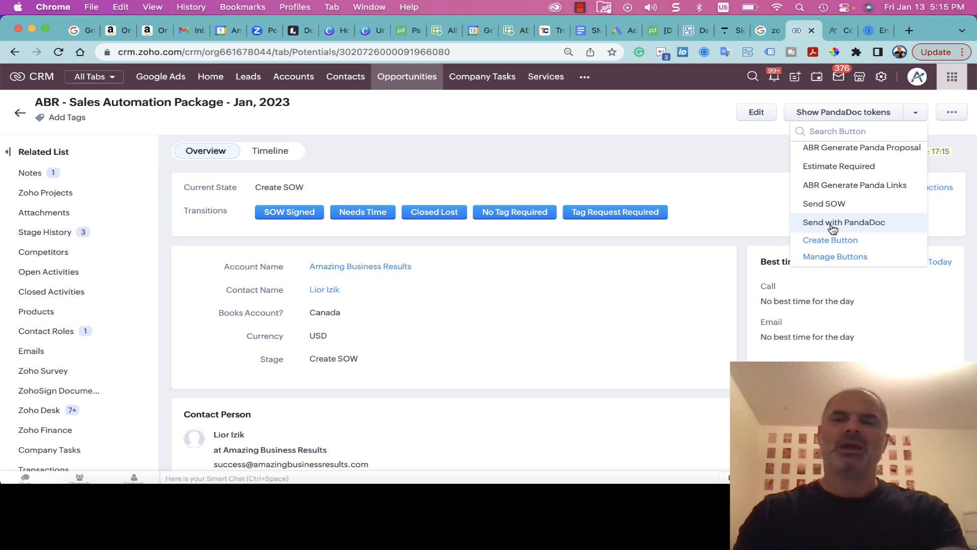
{"action": "mouse_move", "coordinate": [843, 222]}
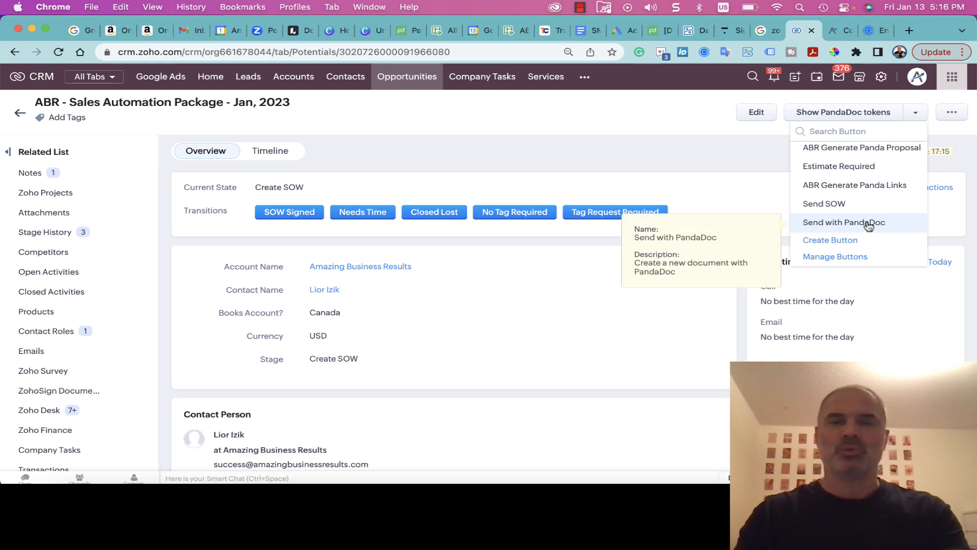
{"action": "mouse_move", "coordinate": [861, 226]}
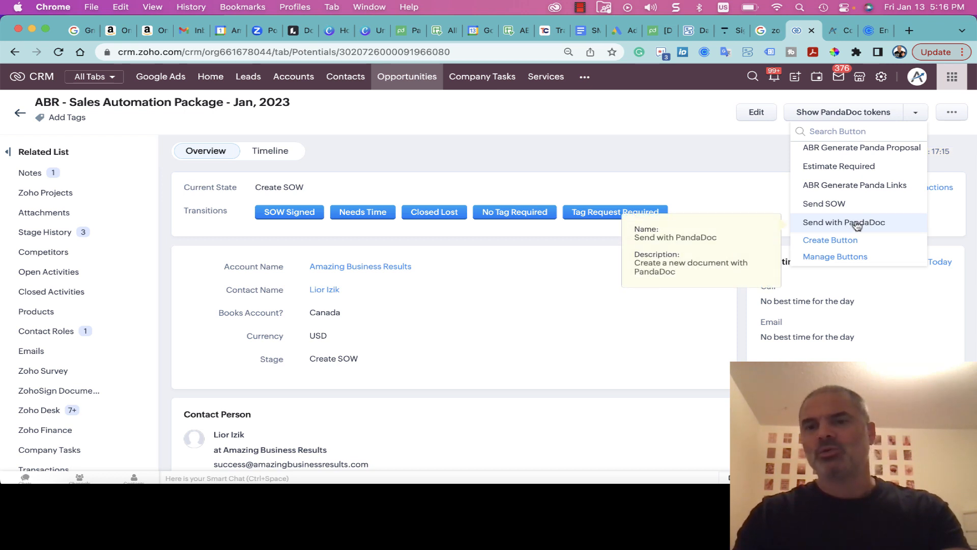
{"action": "left_click", "coordinate": [843, 223]}
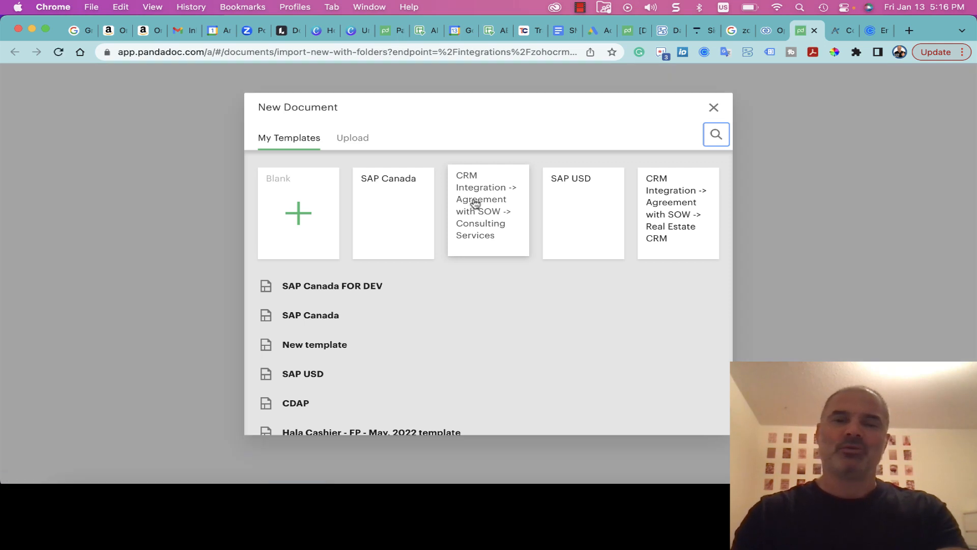
Pick the Consulting Services SOW template, assign the deal contact as Client and start editing
{"action": "left_click", "coordinate": [488, 204]}
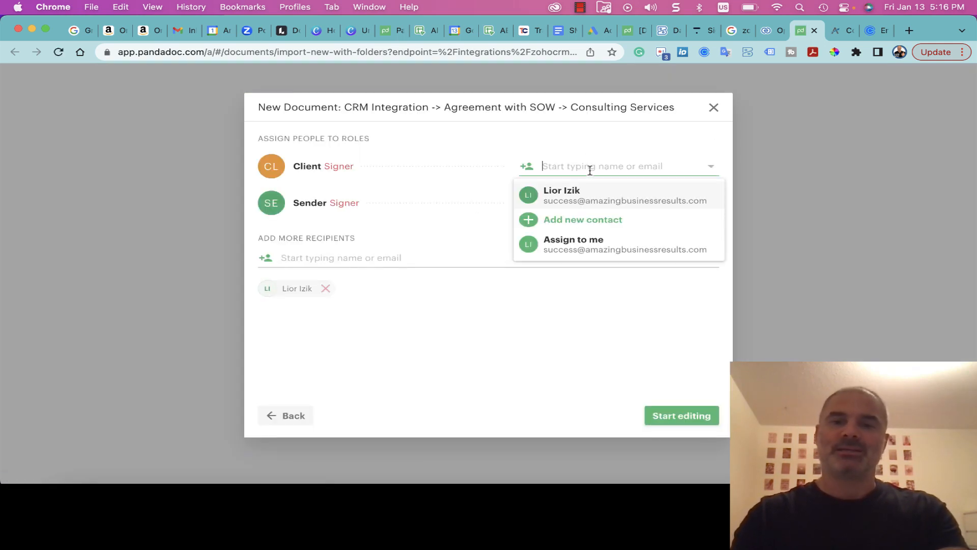
{"action": "left_click", "coordinate": [562, 195]}
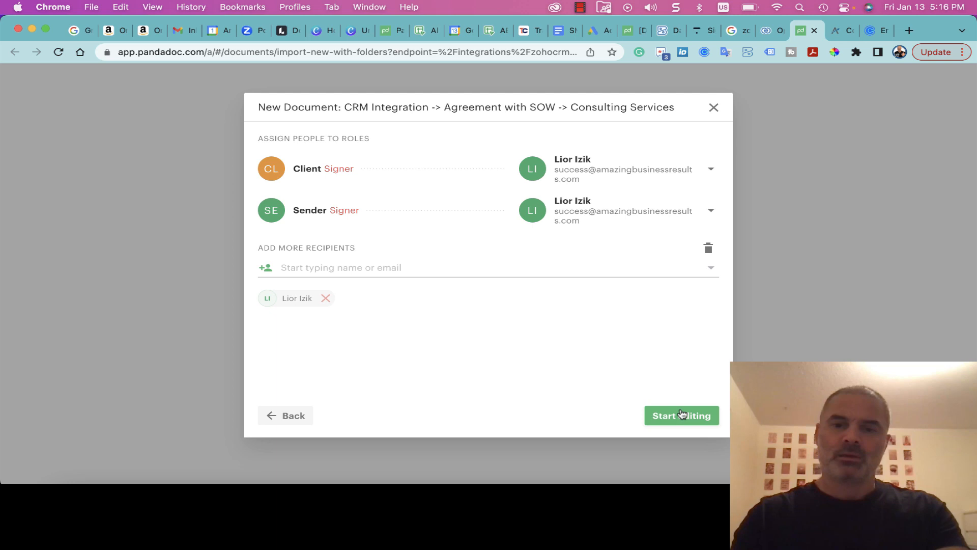
{"action": "left_click", "coordinate": [681, 415]}
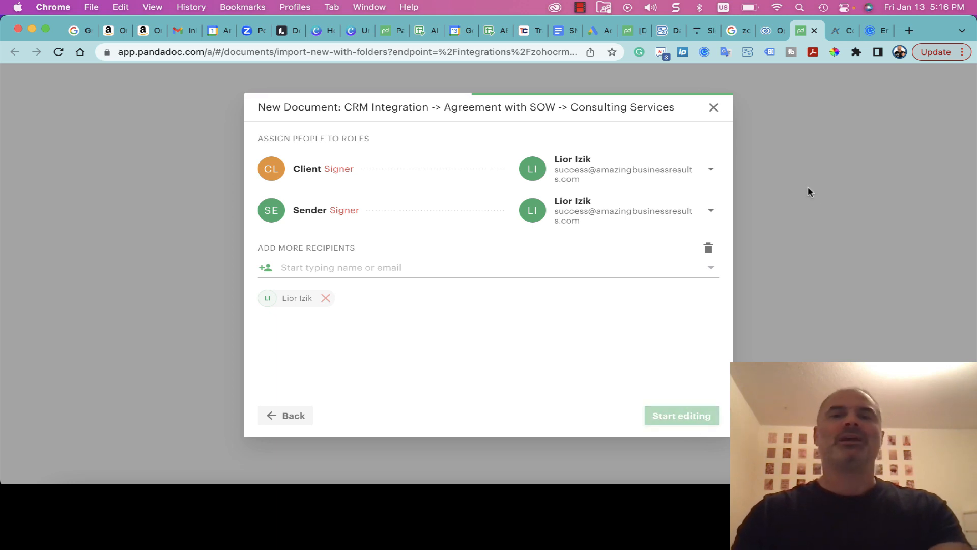
{"action": "left_click", "coordinate": [681, 415]}
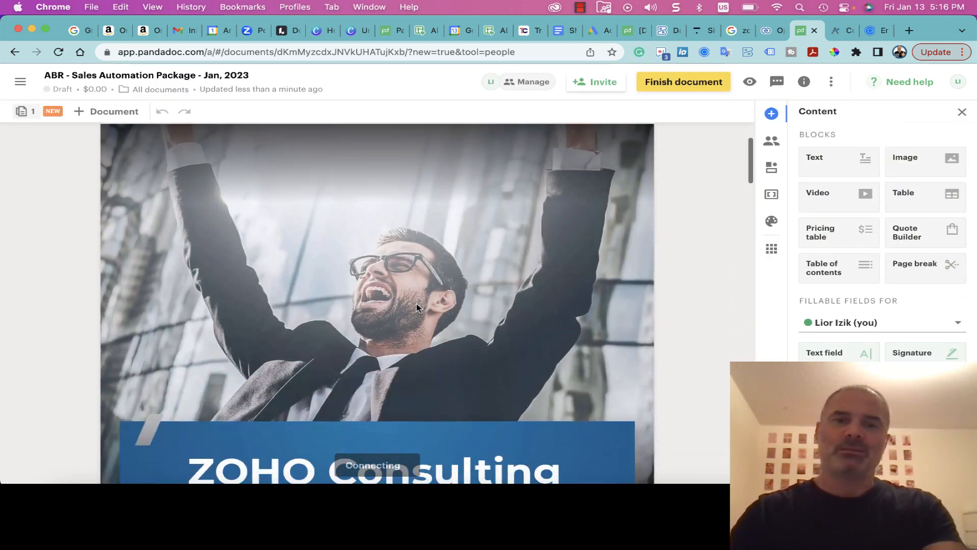
{"action": "scroll", "scroll_direction": "up", "scroll_amount": 3}
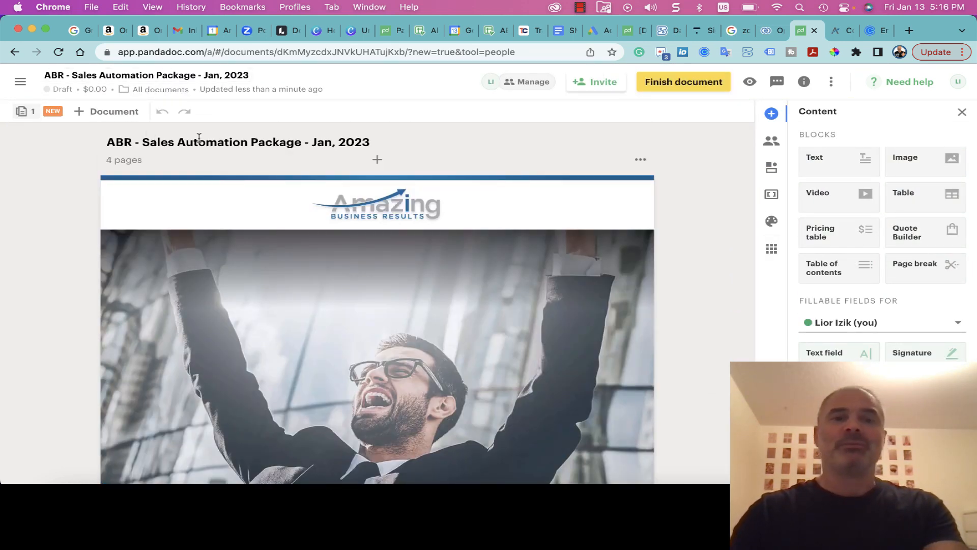
{"action": "scroll", "scroll_direction": "down", "scroll_amount": 3}
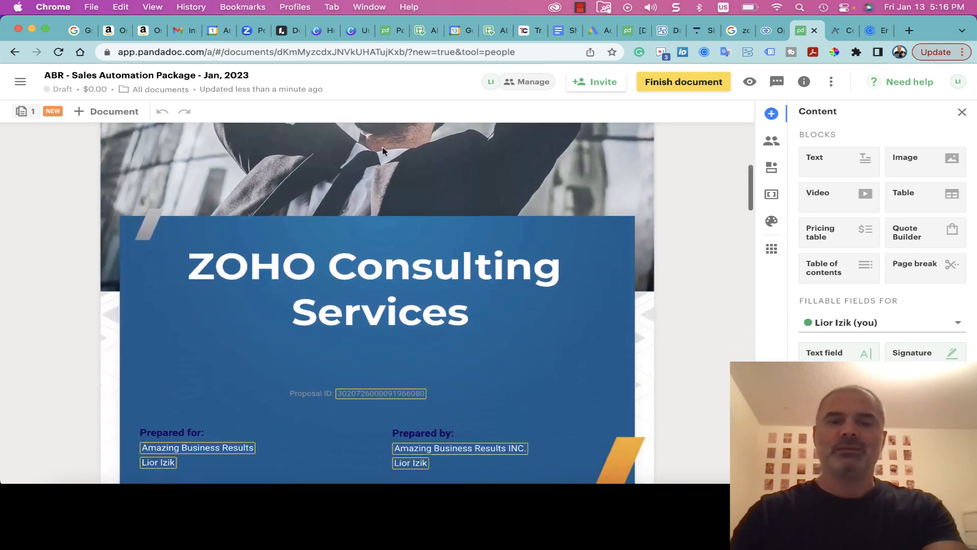
{"action": "scroll", "scroll_direction": "down", "scroll_amount": 3}
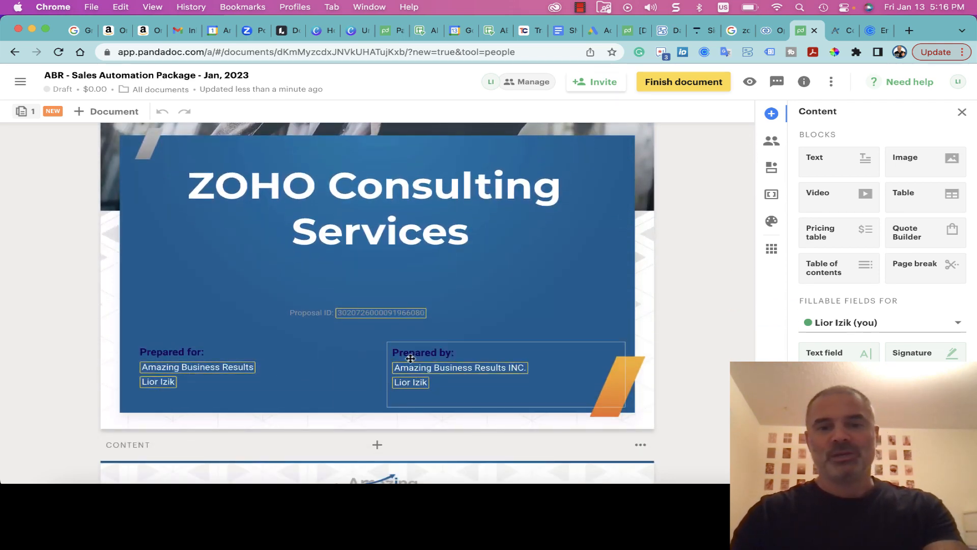
{"action": "scroll", "scroll_direction": "down", "scroll_amount": 3}
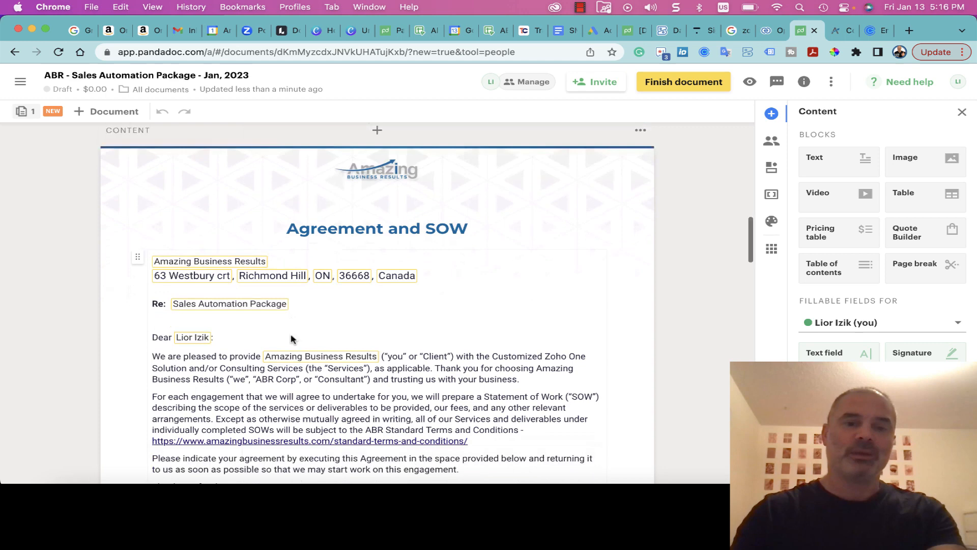
{"action": "scroll", "scroll_direction": "down", "scroll_amount": 3}
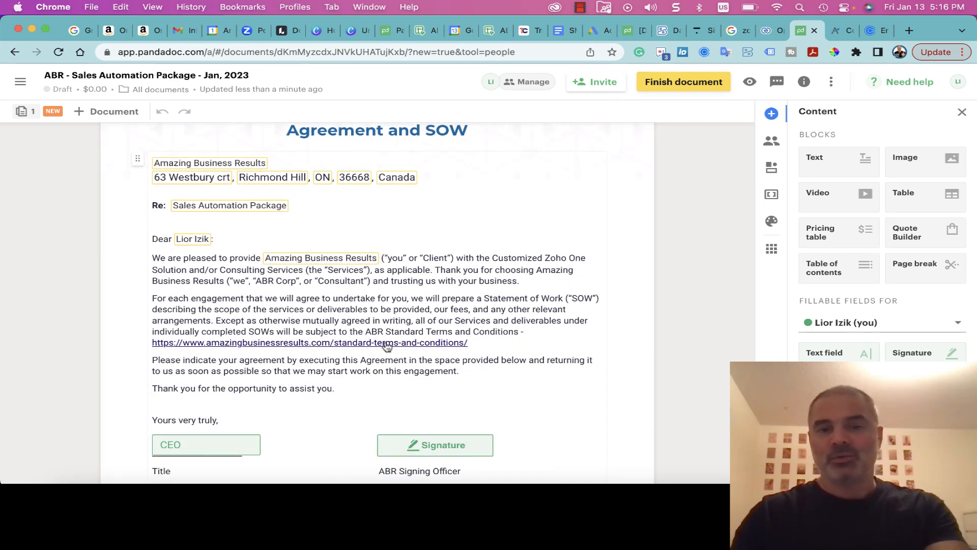
{"action": "scroll", "scroll_direction": "down", "scroll_amount": 3}
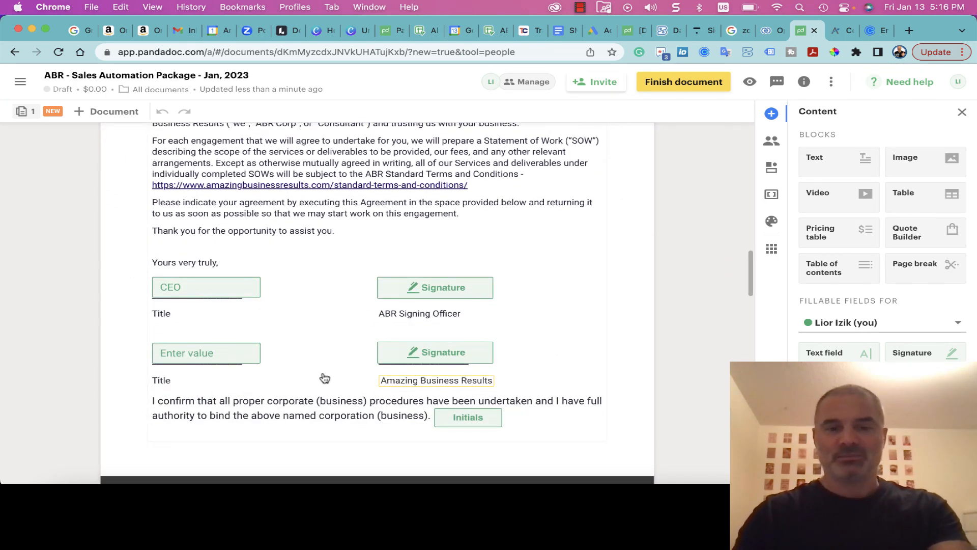
{"action": "scroll", "scroll_direction": "down", "scroll_amount": 3}
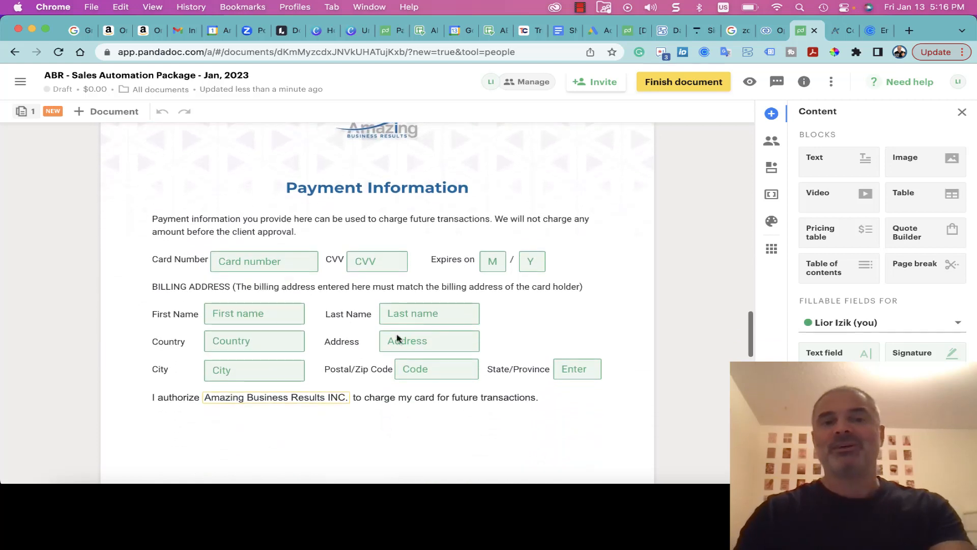
{"action": "mouse_move", "coordinate": [379, 229]}
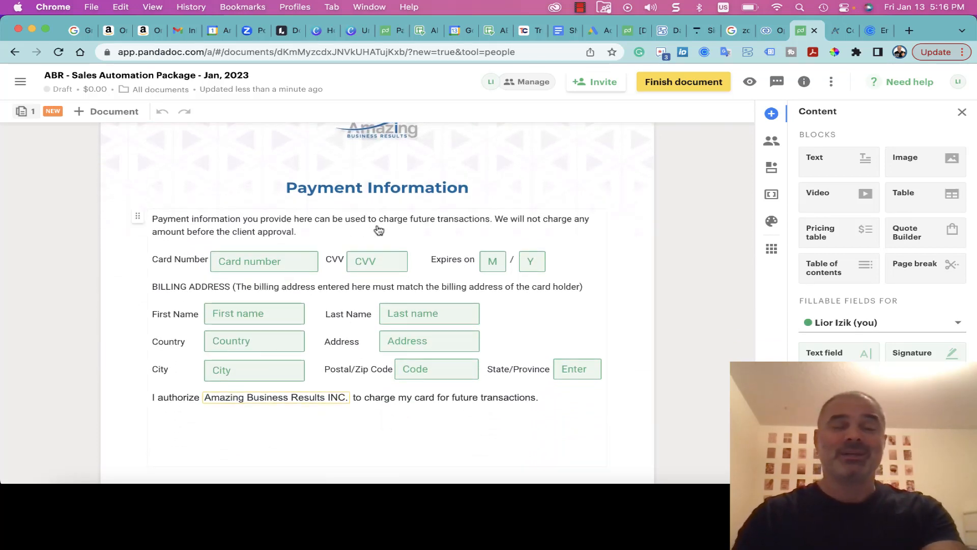
{"action": "mouse_move", "coordinate": [335, 223]}
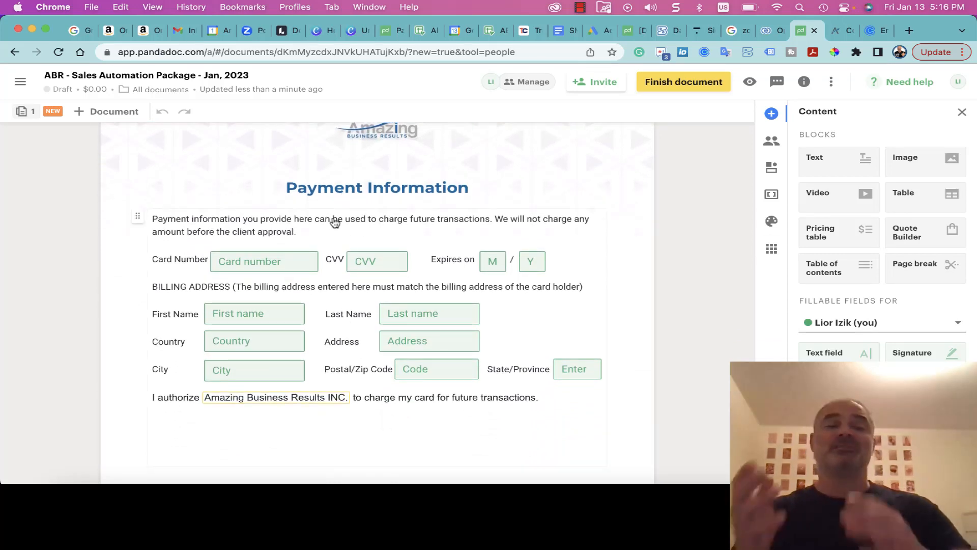
{"action": "mouse_move", "coordinate": [308, 247]}
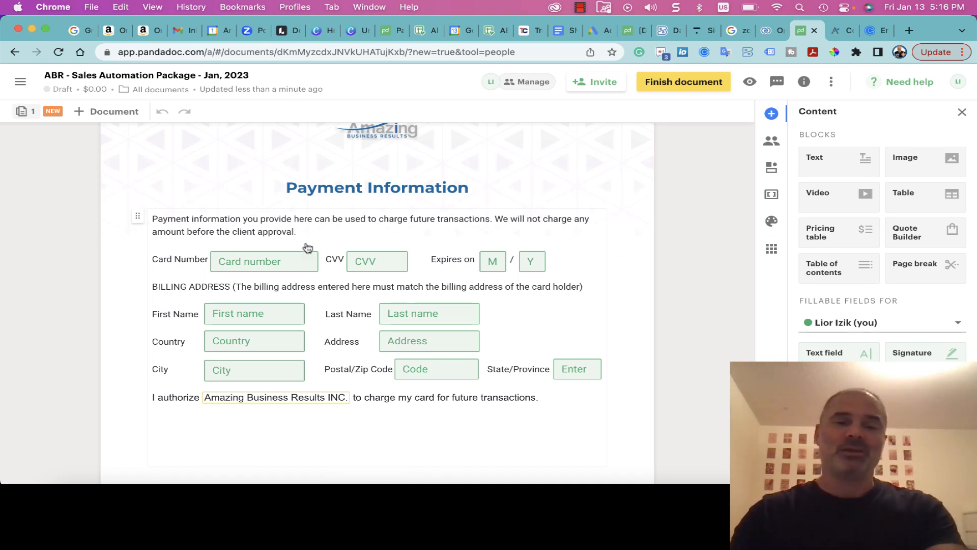
{"action": "mouse_move", "coordinate": [375, 245]}
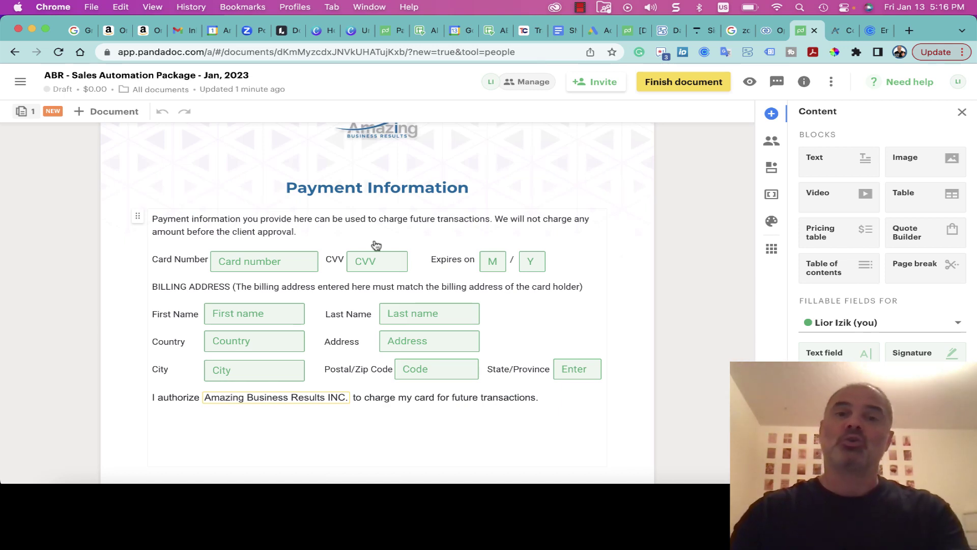
{"action": "scroll", "scroll_direction": "down", "scroll_amount": 3}
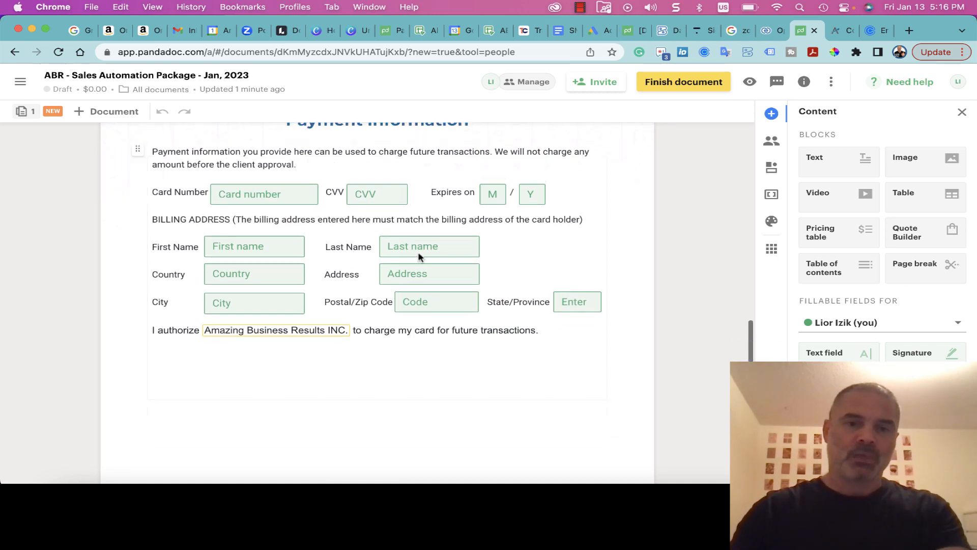
{"action": "scroll", "scroll_direction": "up", "scroll_amount": 3}
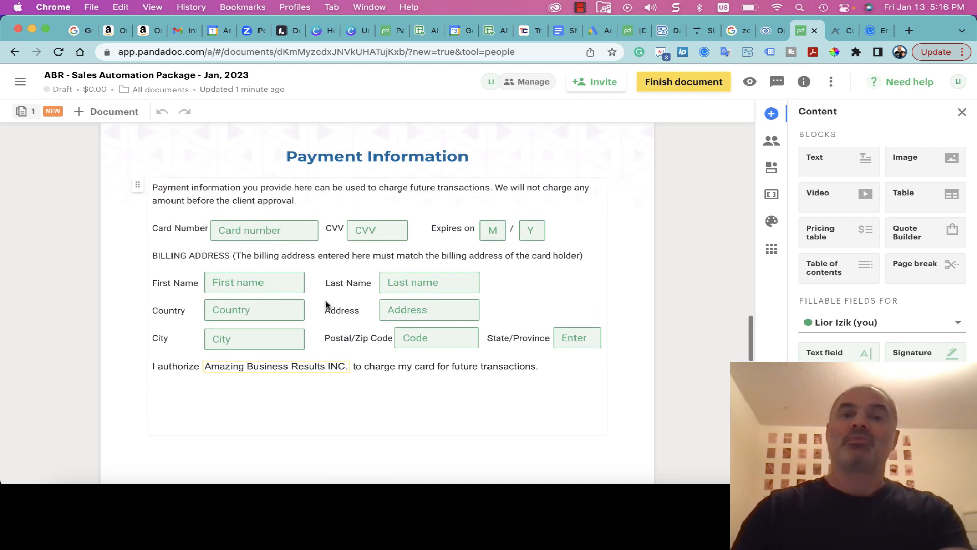
{"action": "mouse_move", "coordinate": [338, 253]}
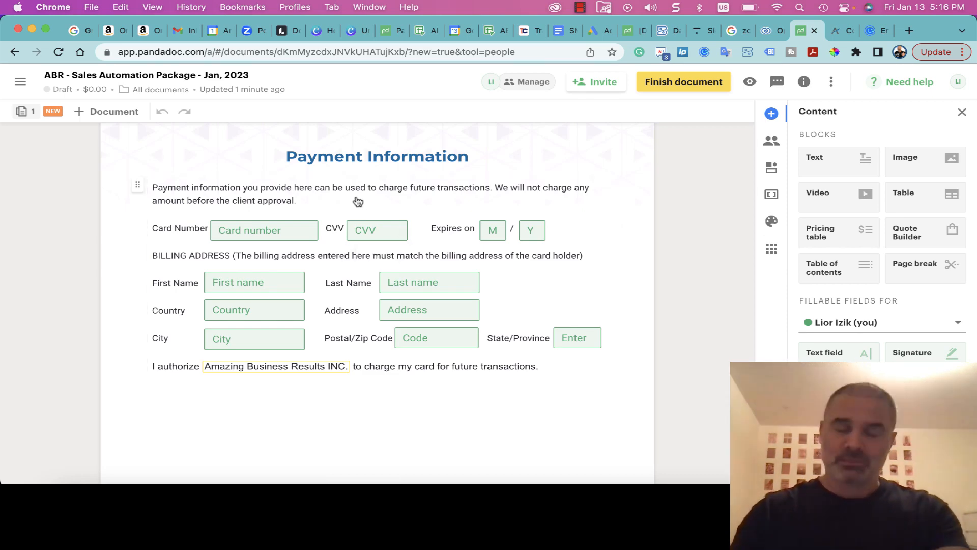
{"action": "scroll", "scroll_direction": "down", "scroll_amount": 3}
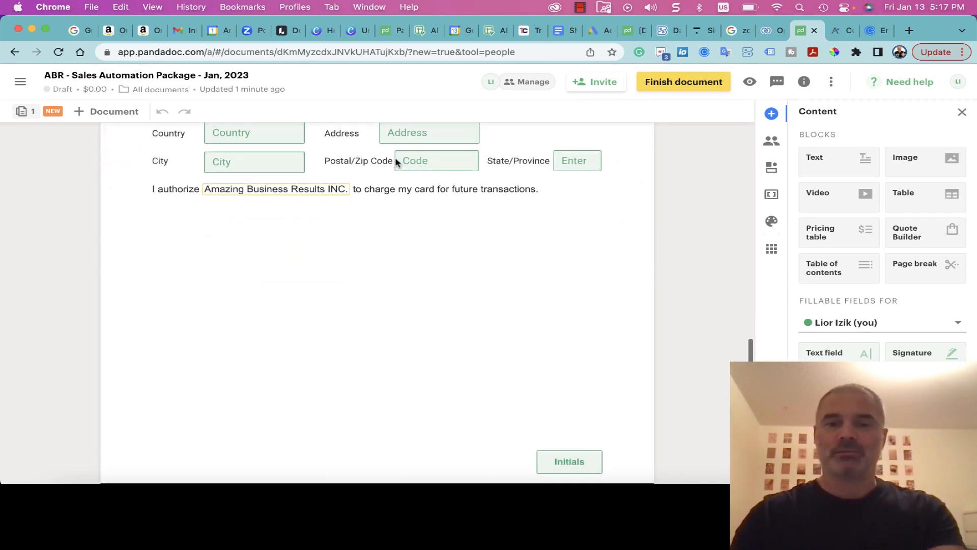
{"action": "scroll", "scroll_direction": "up", "scroll_amount": 3}
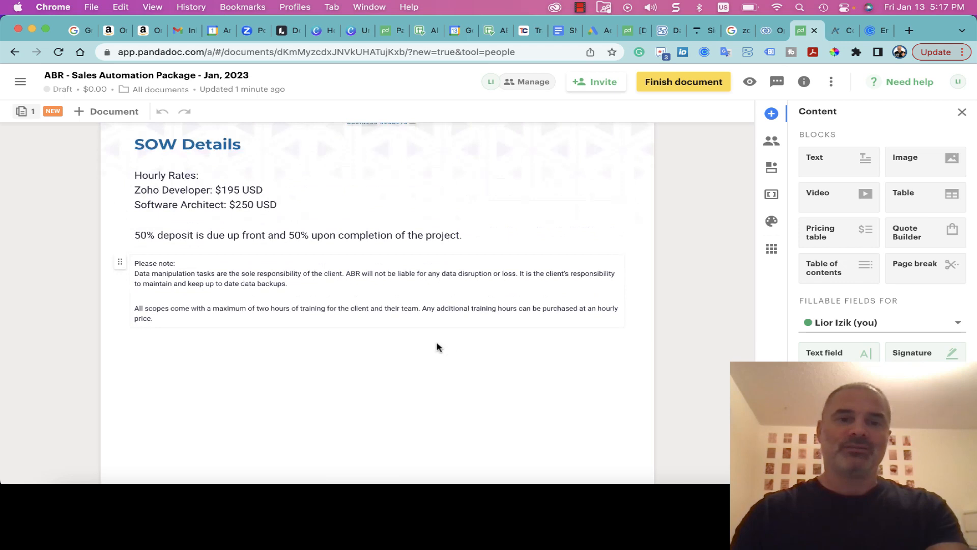
{"action": "scroll", "scroll_direction": "up", "scroll_amount": 3}
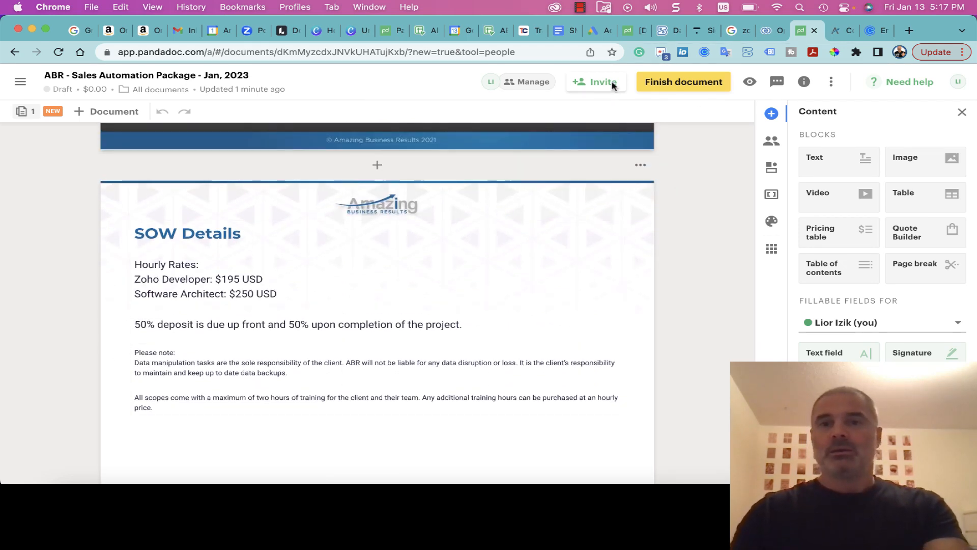
{"action": "left_click", "coordinate": [763, 29]}
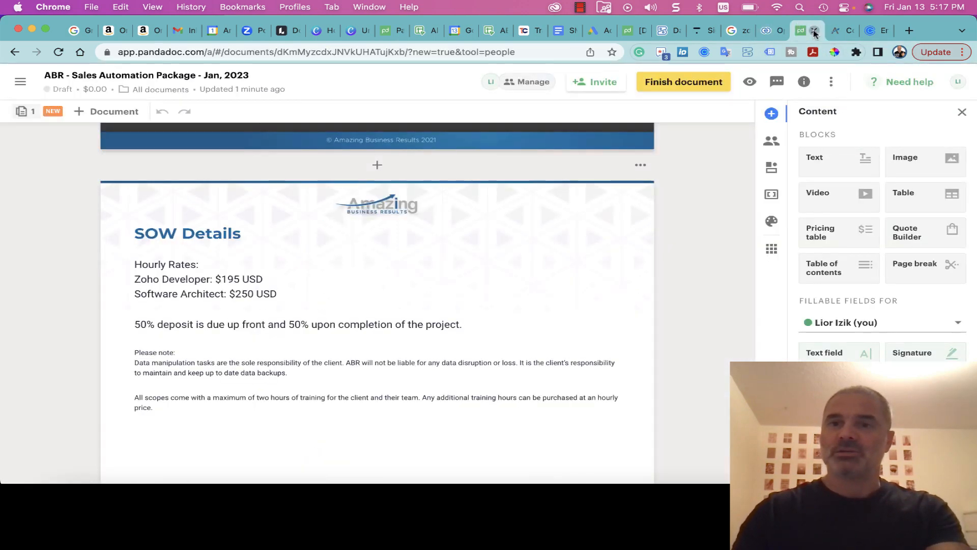
{"action": "left_click", "coordinate": [812, 30]}
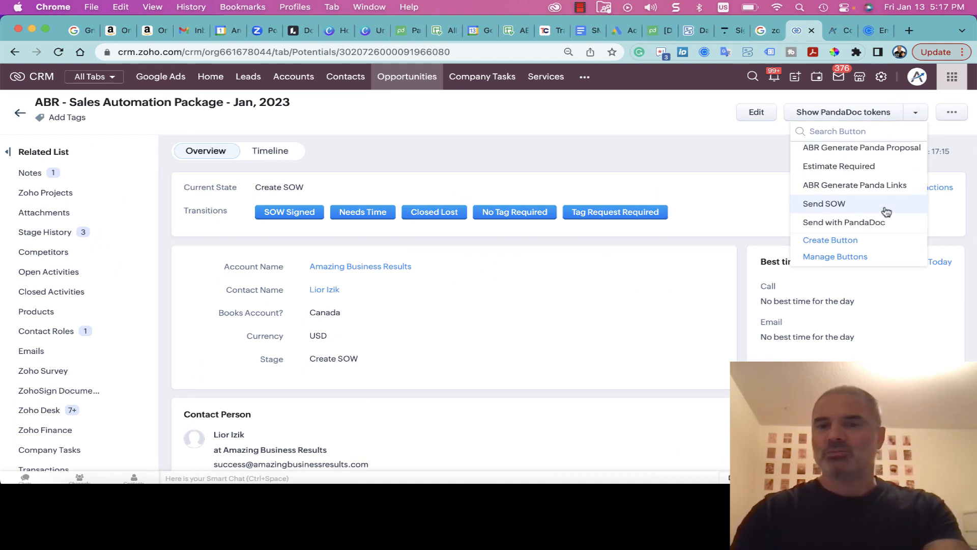
{"action": "mouse_move", "coordinate": [862, 147]}
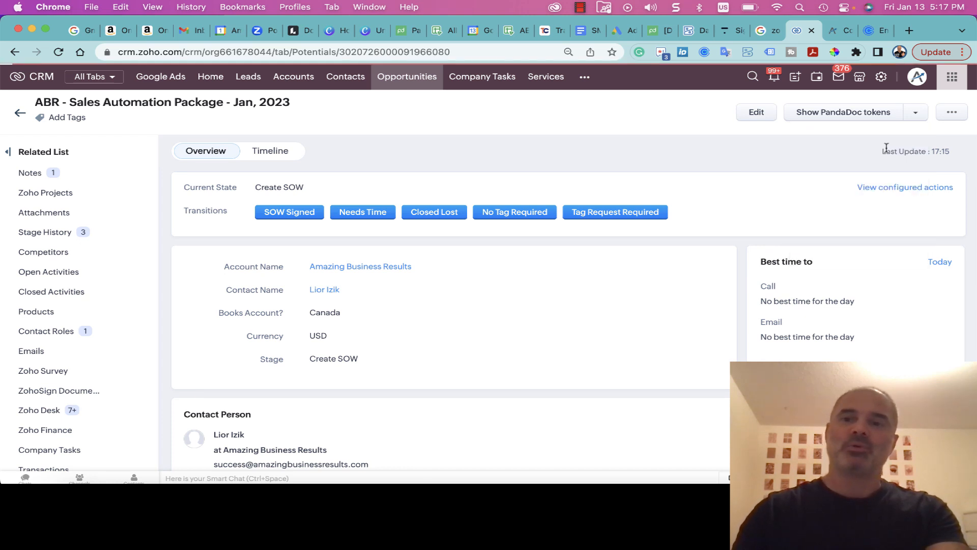
{"action": "mouse_move", "coordinate": [759, 151]}
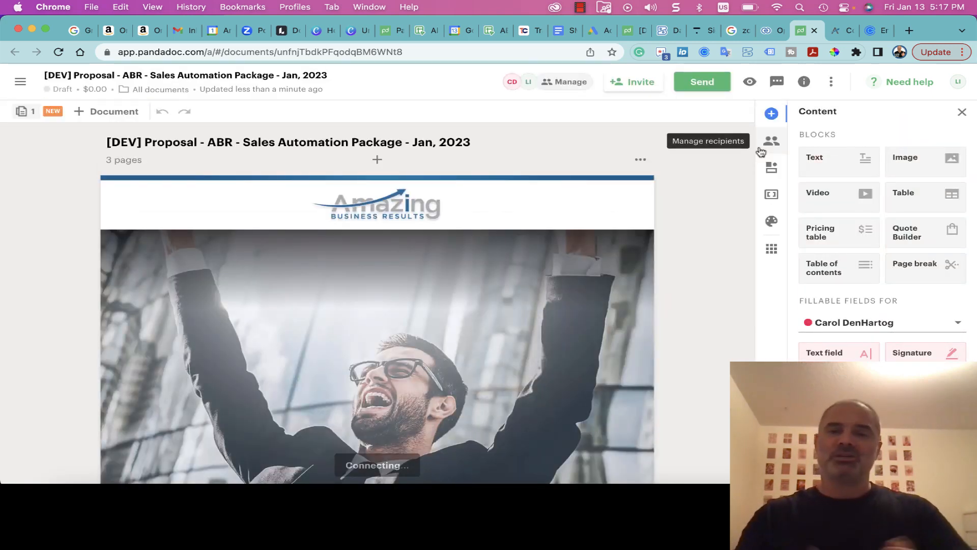
{"action": "mouse_move", "coordinate": [438, 234]}
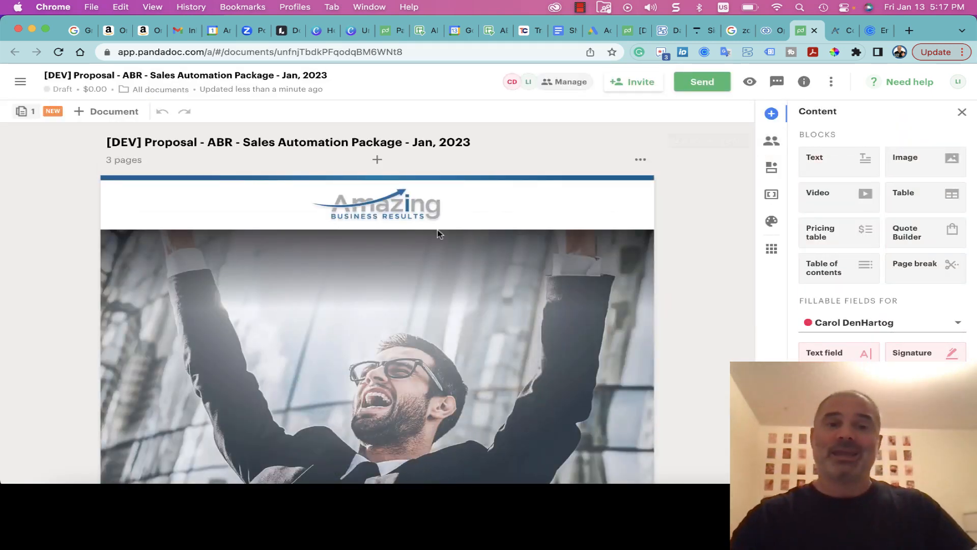
Scroll through the proposal's Agreement and SOW pages, then dismiss the success message in Zoho CRM
{"action": "scroll", "scroll_direction": "down", "scroll_amount": 3}
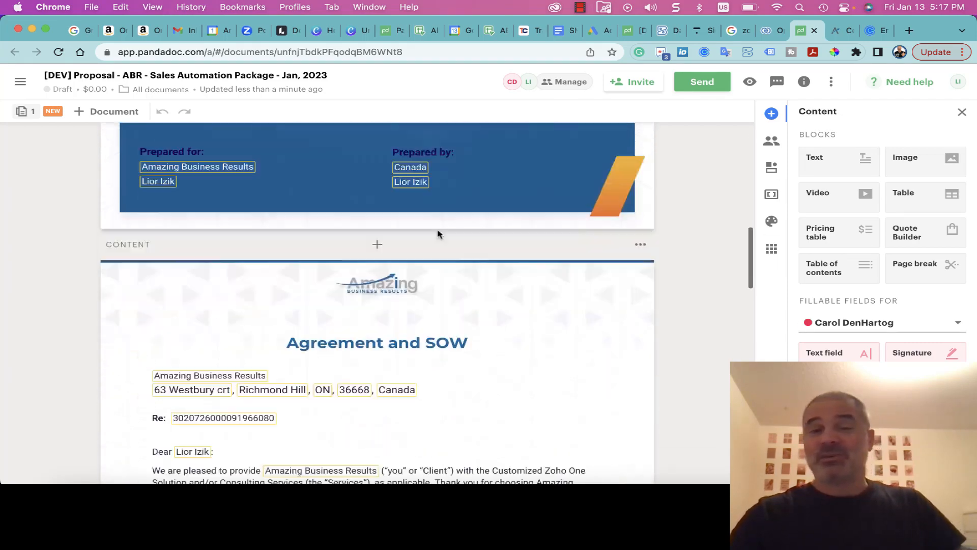
{"action": "scroll", "scroll_direction": "down", "scroll_amount": 3}
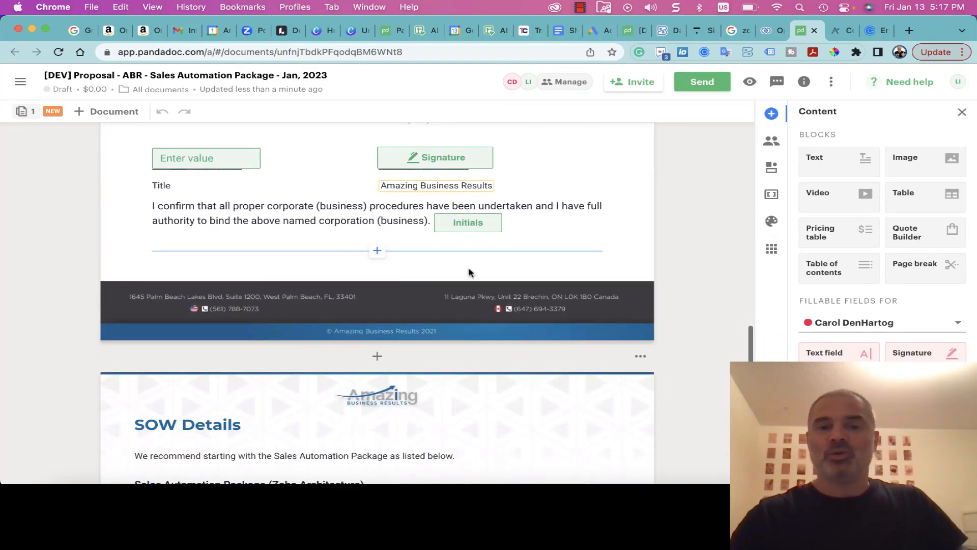
{"action": "scroll", "scroll_direction": "down", "scroll_amount": 3}
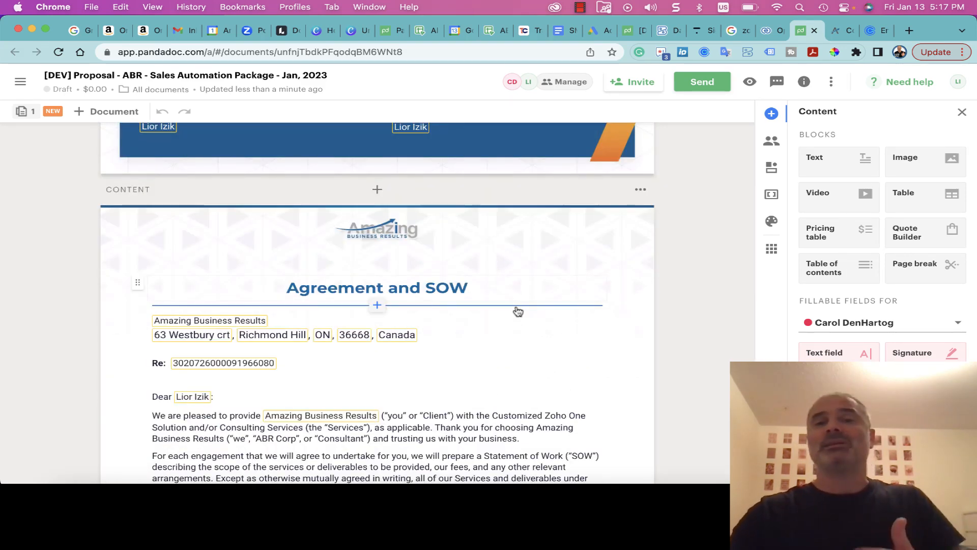
{"action": "scroll", "scroll_direction": "down", "scroll_amount": 3}
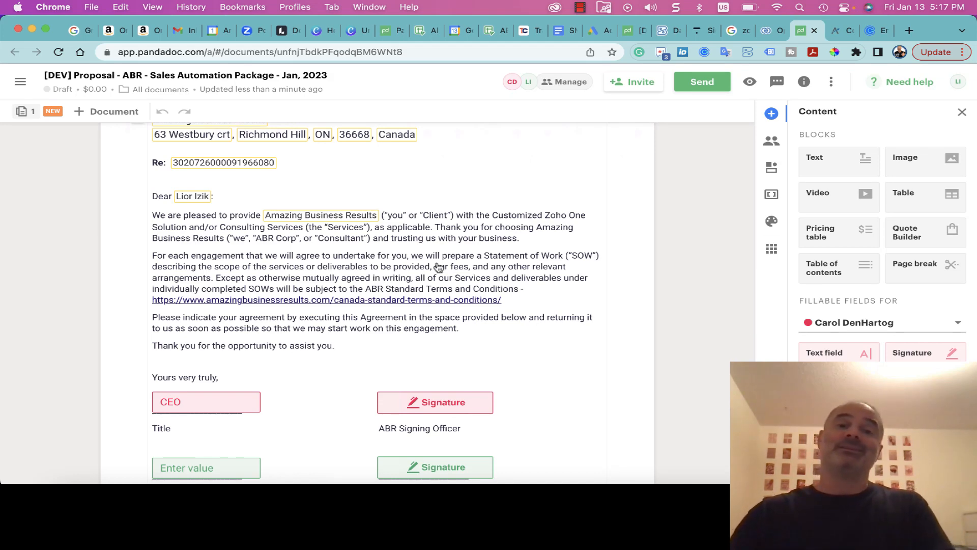
{"action": "scroll", "scroll_direction": "up", "scroll_amount": 3}
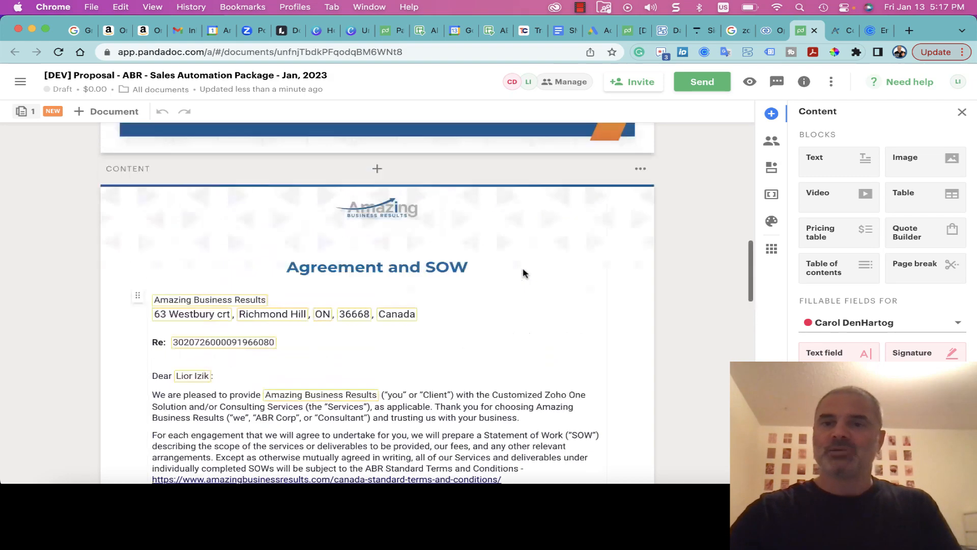
{"action": "left_click", "coordinate": [758, 29]}
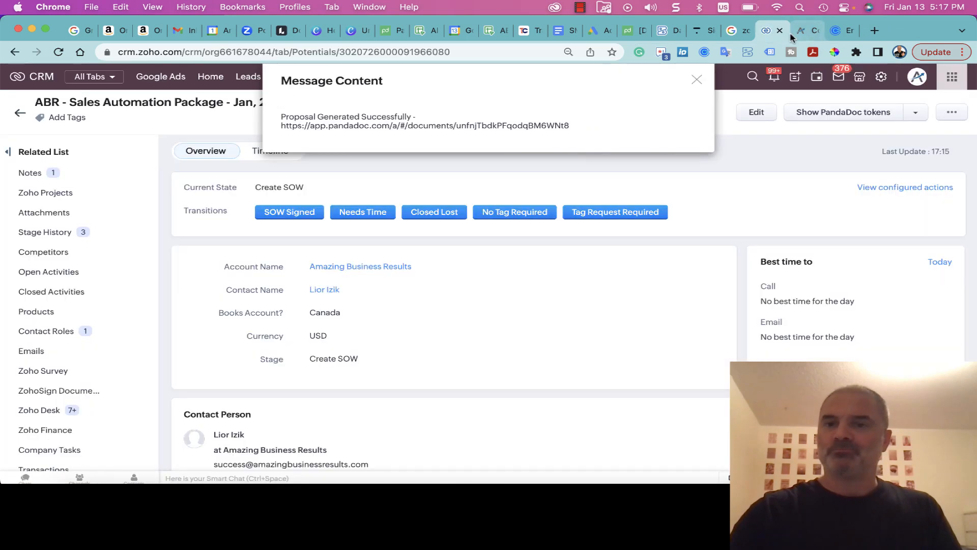
{"action": "left_click", "coordinate": [697, 79]}
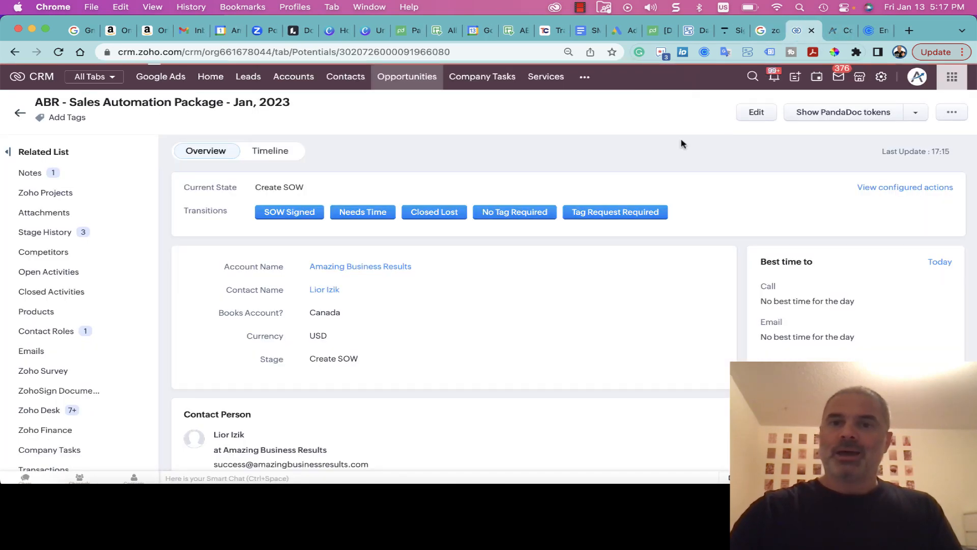
Scroll to Panda Details showing the document ID, draft proposal URL and signing link
{"action": "scroll", "scroll_direction": "down", "scroll_amount": 3}
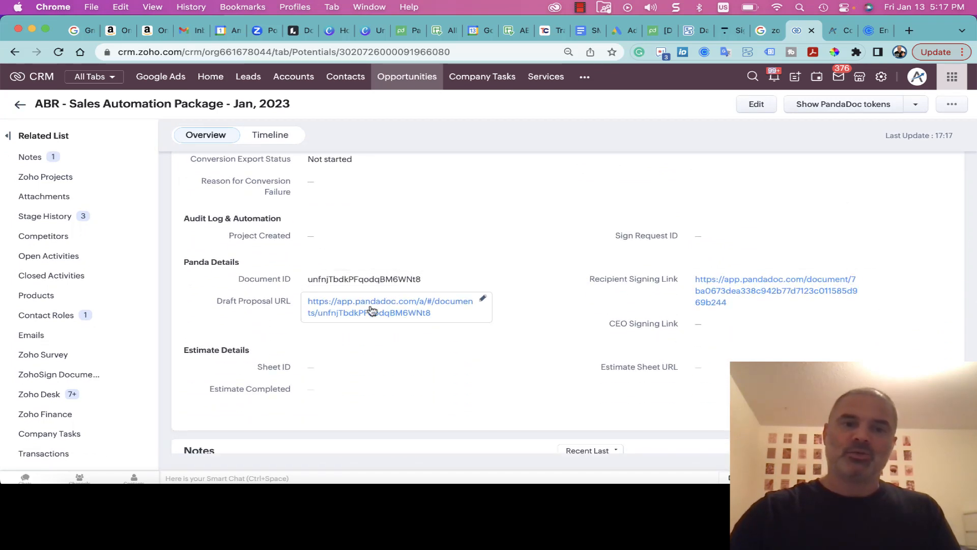
{"action": "mouse_move", "coordinate": [393, 305]}
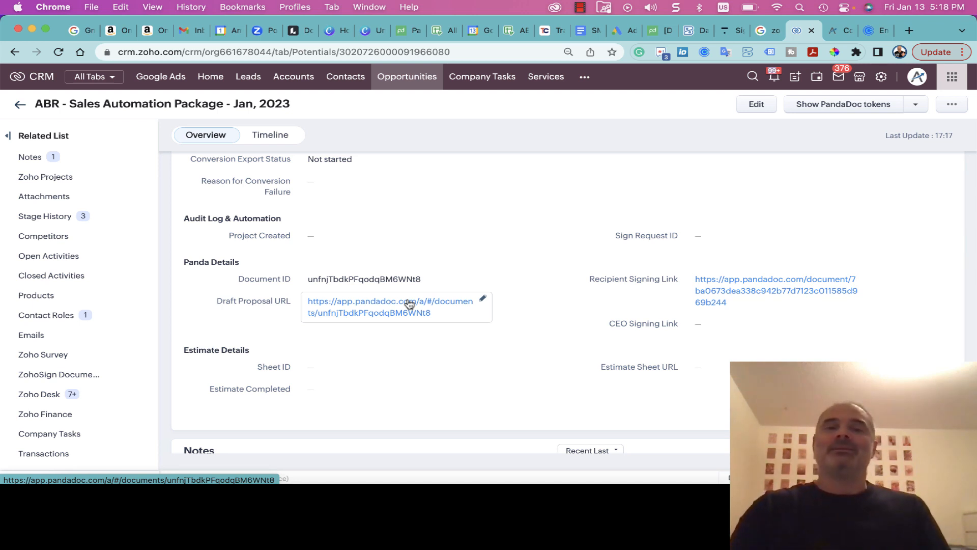
{"action": "mouse_move", "coordinate": [721, 298]}
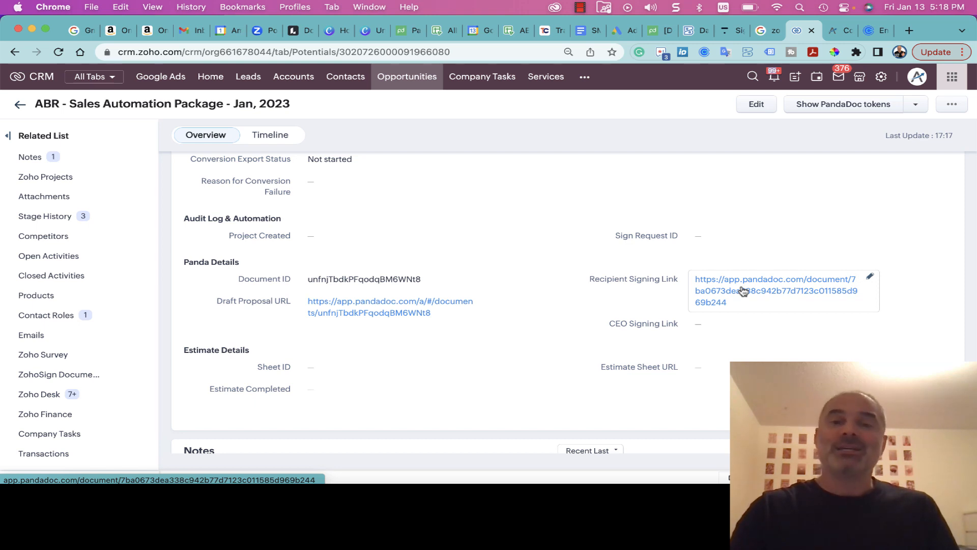
{"action": "mouse_move", "coordinate": [756, 291]}
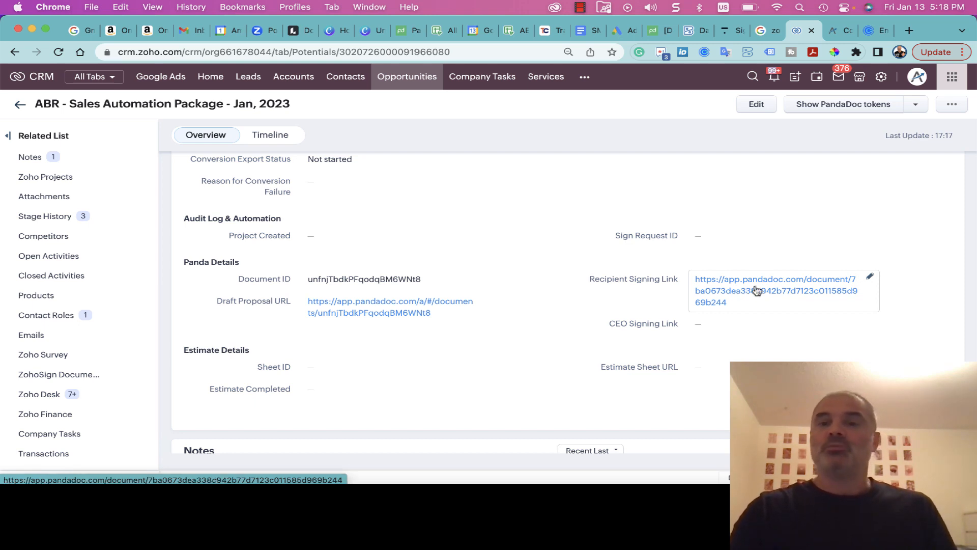
{"action": "mouse_move", "coordinate": [769, 290]}
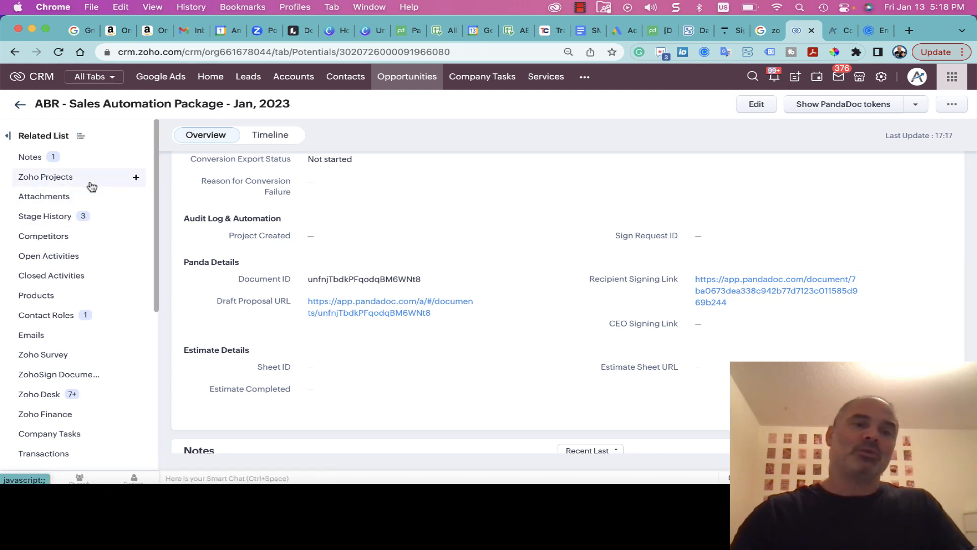
{"action": "mouse_move", "coordinate": [71, 201]}
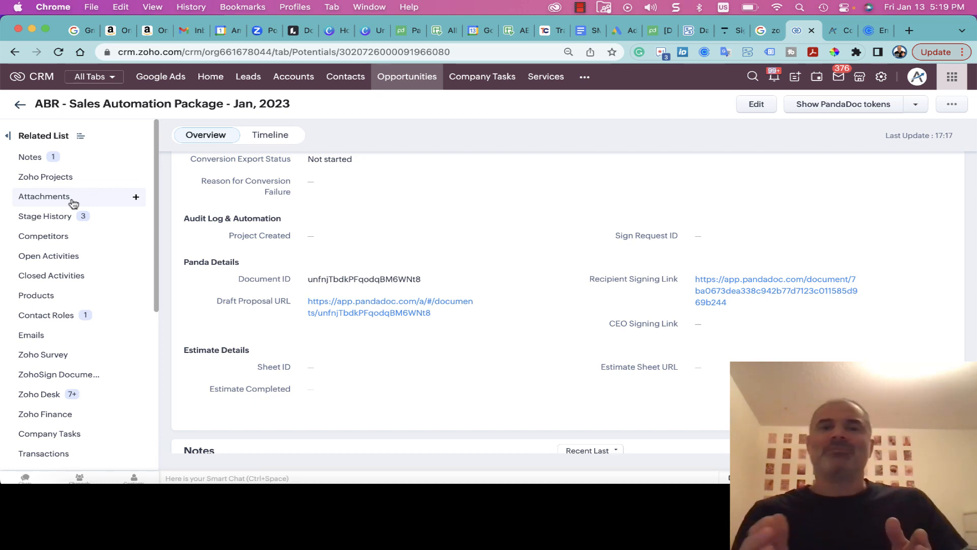
{"action": "mouse_move", "coordinate": [304, 97]}
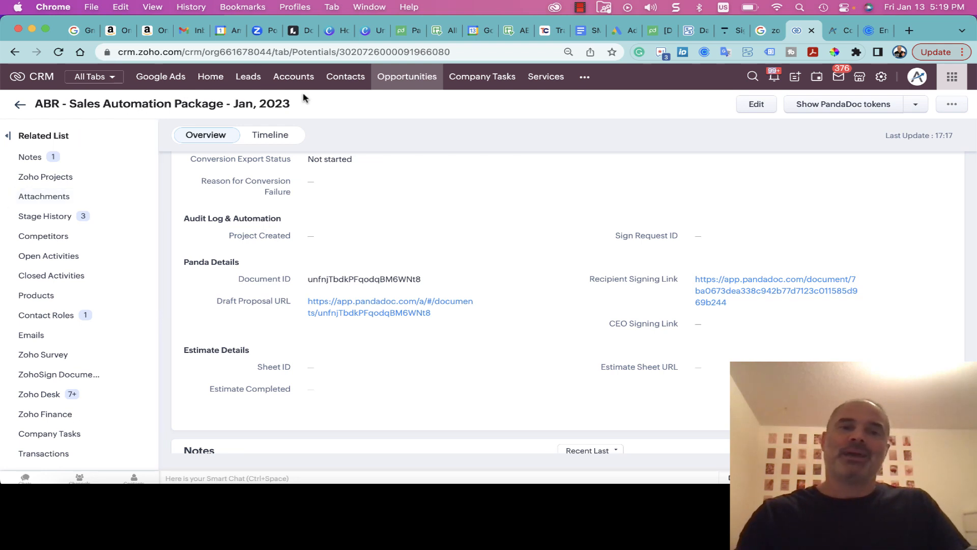
{"action": "mouse_move", "coordinate": [461, 128]}
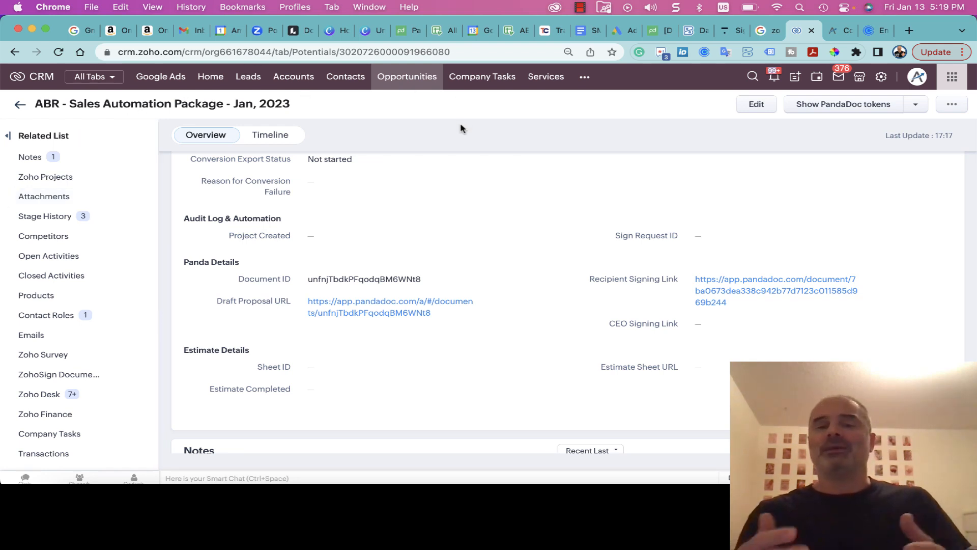